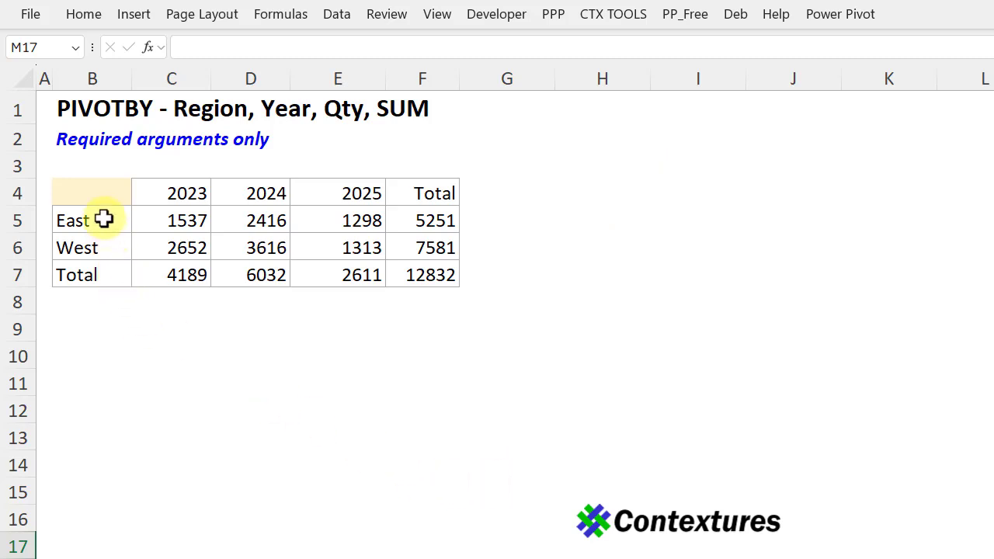
mouse_move(165, 203)
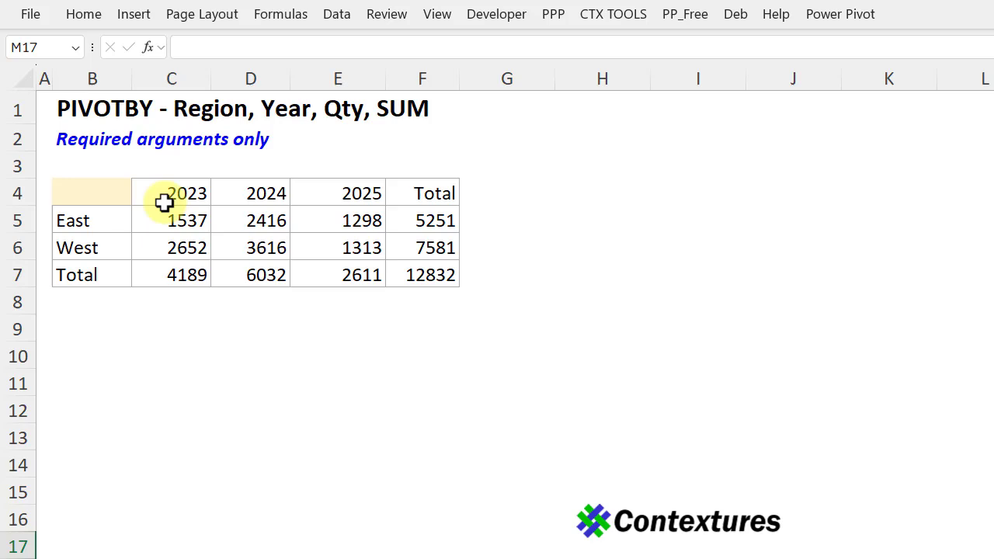
mouse_move(196, 239)
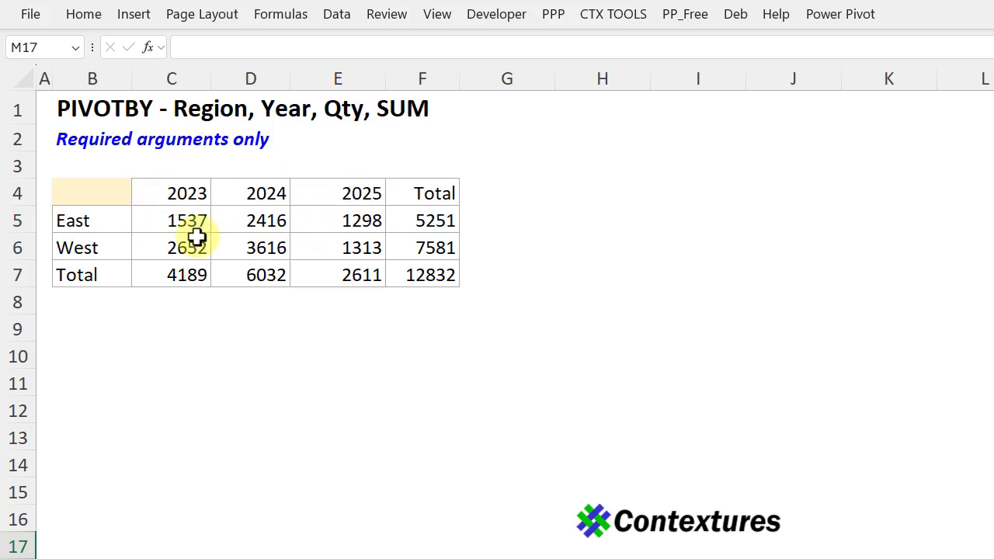
mouse_move(200, 225)
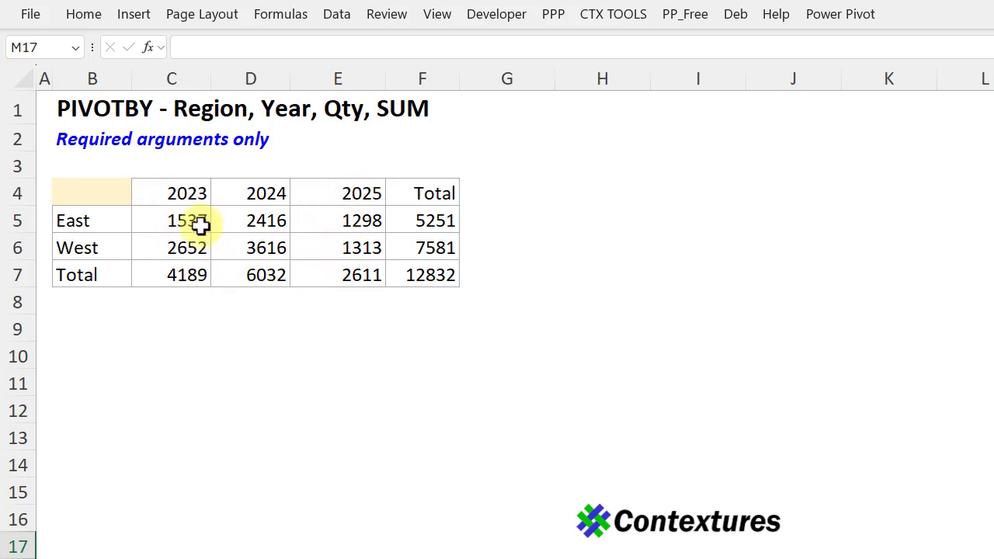
mouse_move(376, 133)
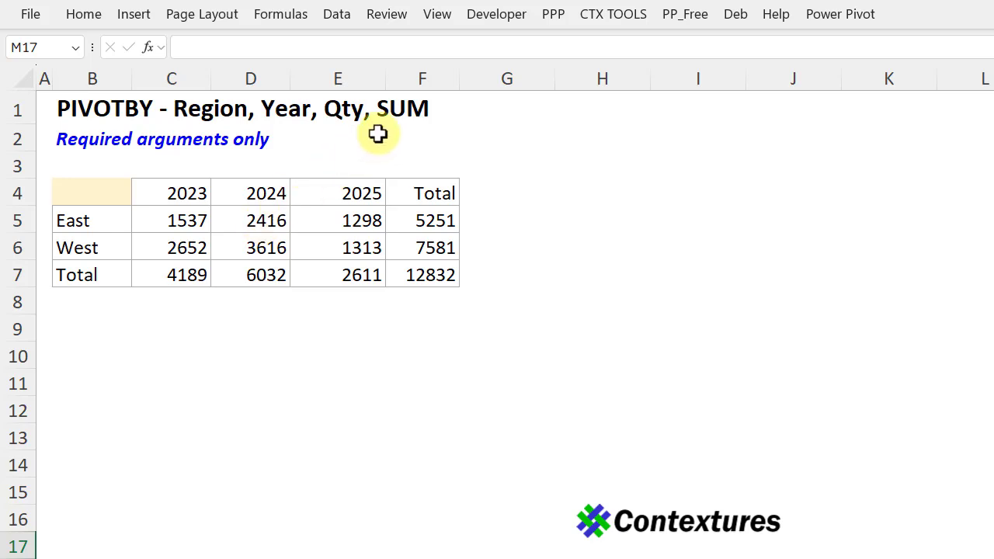
mouse_move(395, 109)
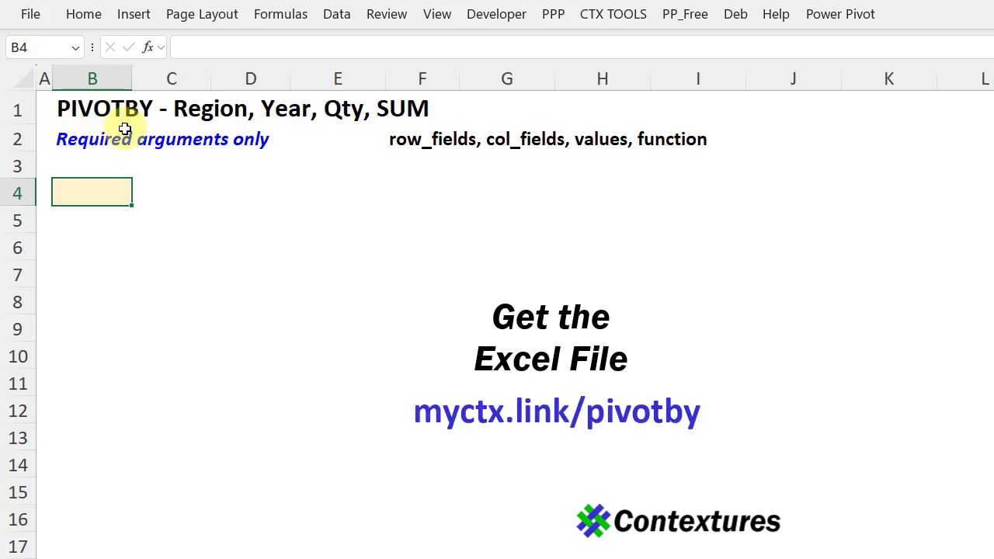
mouse_move(139, 168)
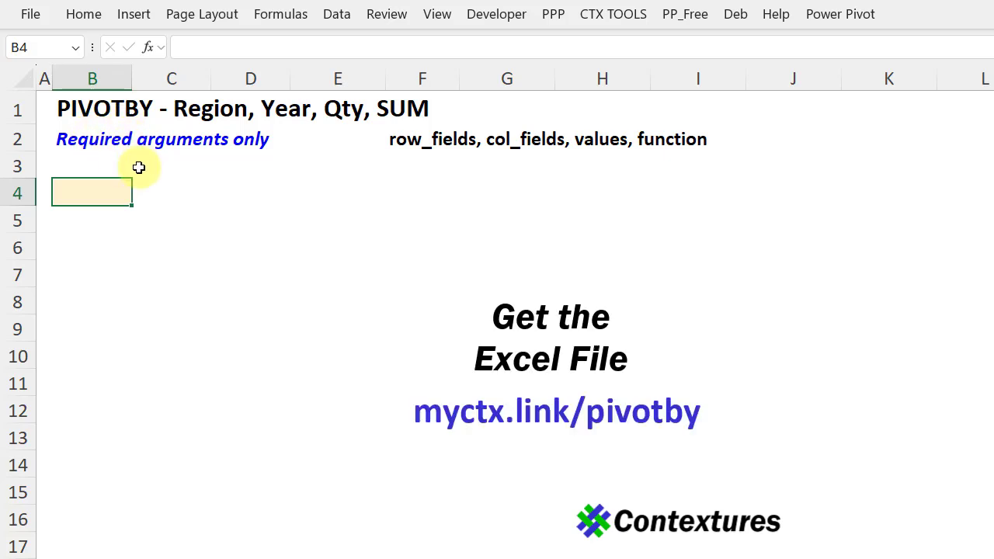
mouse_move(204, 170)
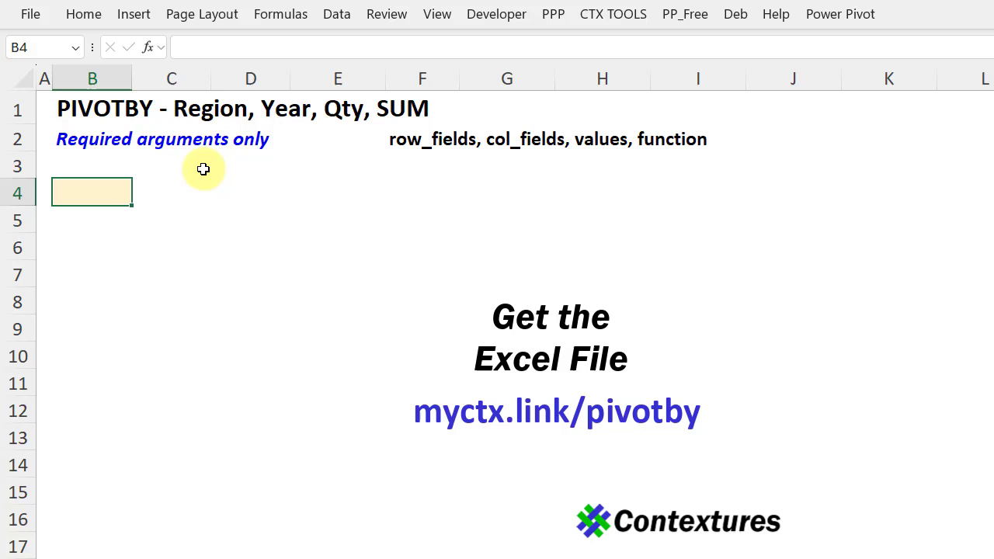
mouse_move(416, 164)
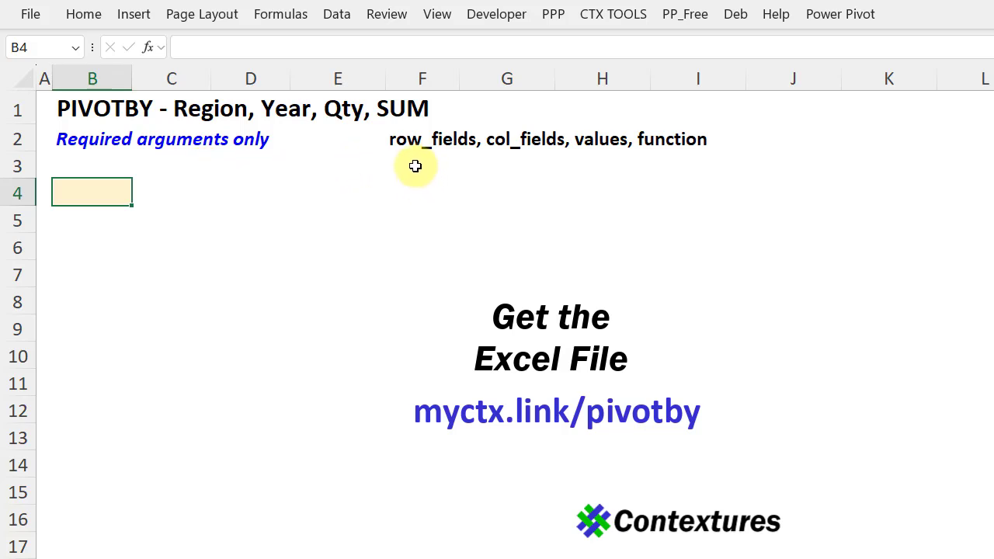
mouse_move(600, 165)
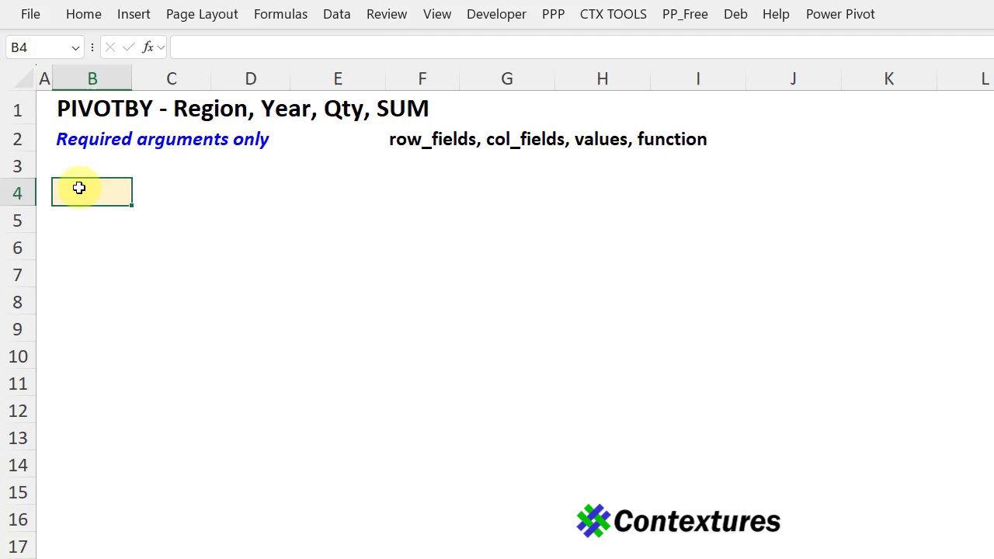
mouse_move(398, 124)
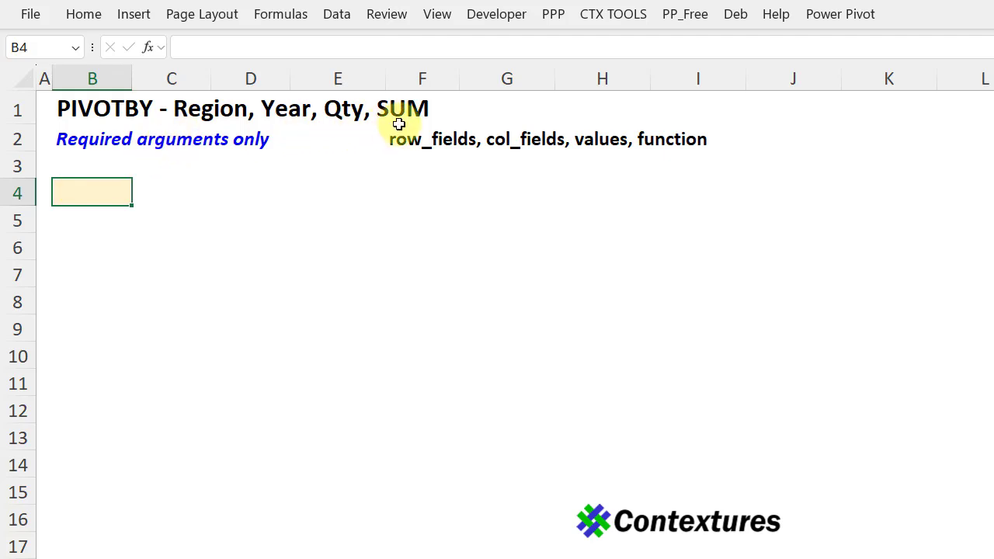
mouse_move(84, 313)
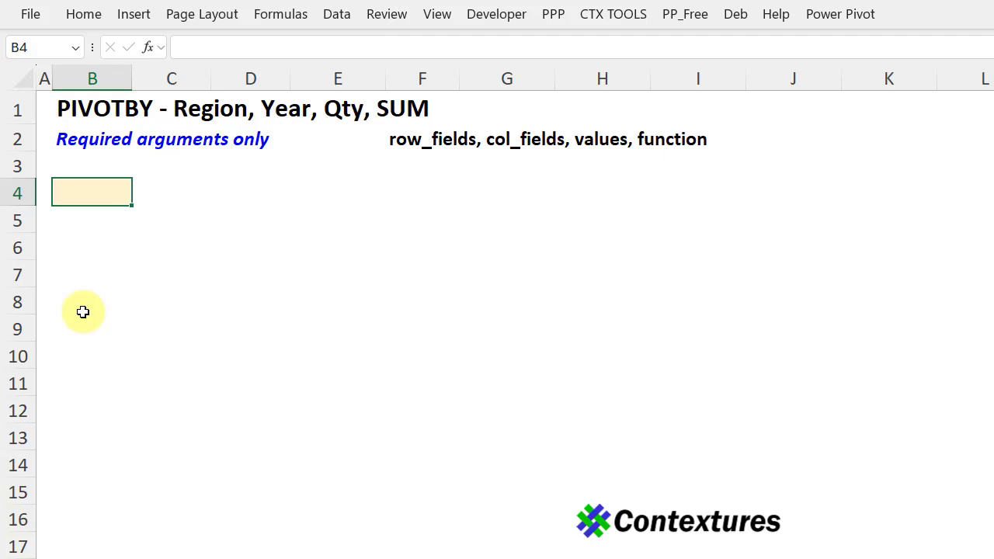
Step: Start a PIVOTBY formula in B4, ready to pick data from the FoodSales sheet
type("=PIVOTBY(")
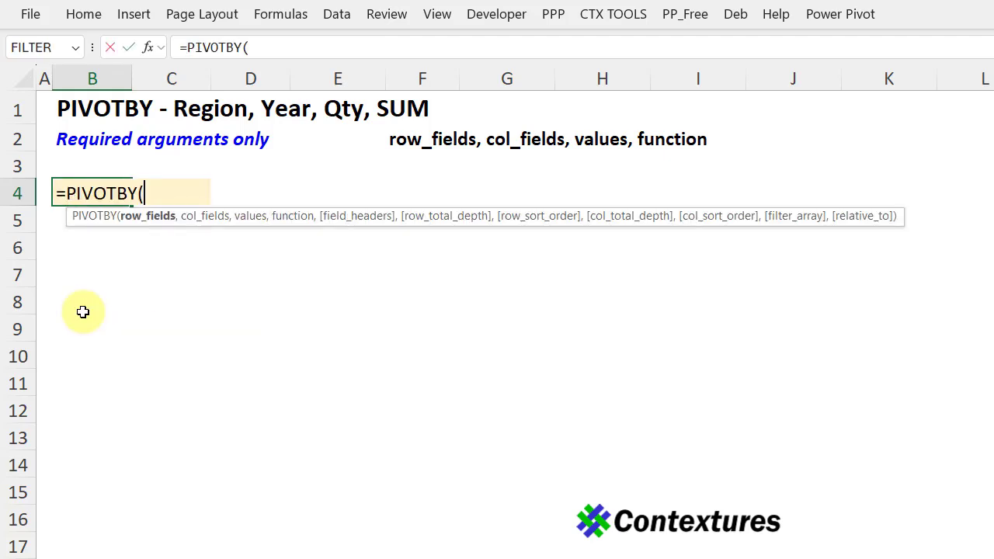
mouse_move(141, 236)
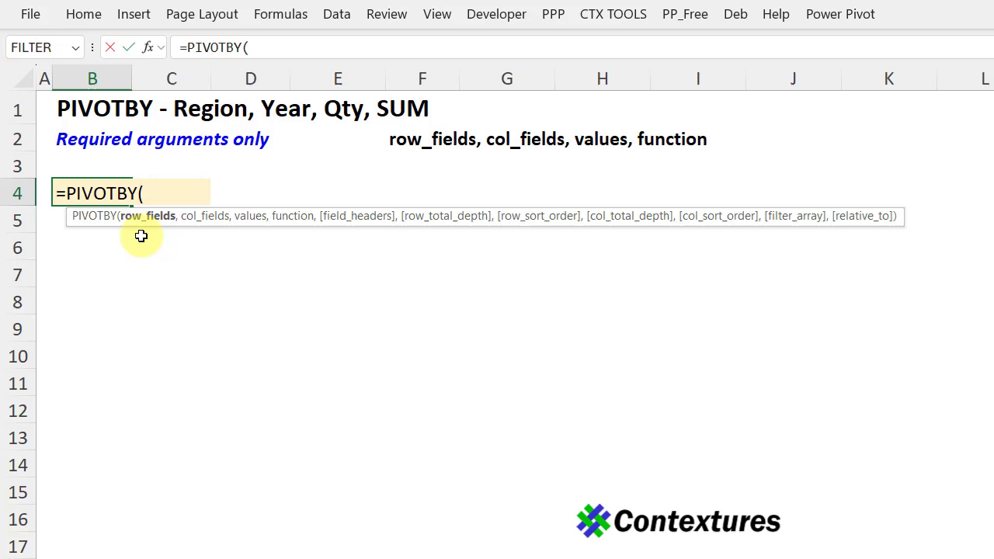
mouse_move(547, 441)
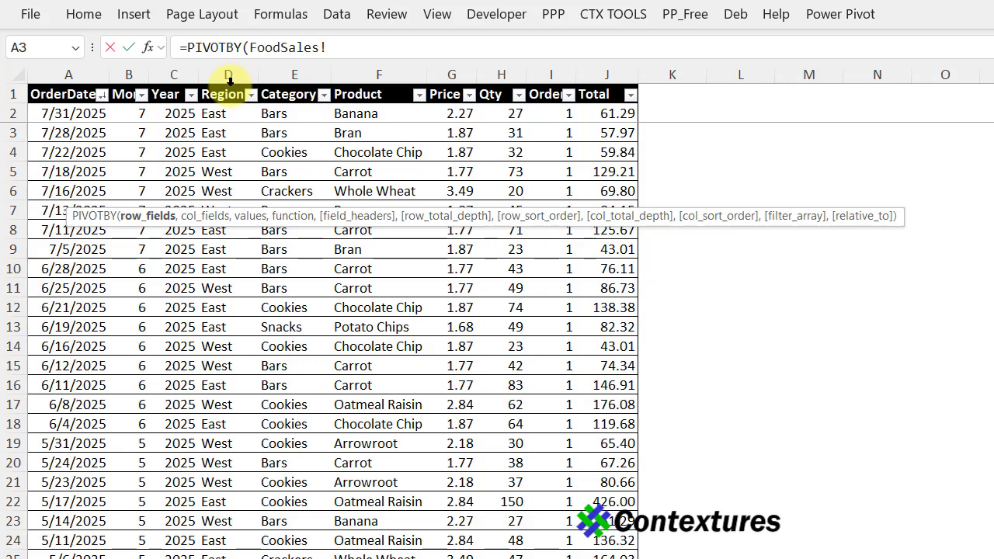
Step: Use the Sales_Data Region column, headers included, as the row fields
left_click(227, 93)
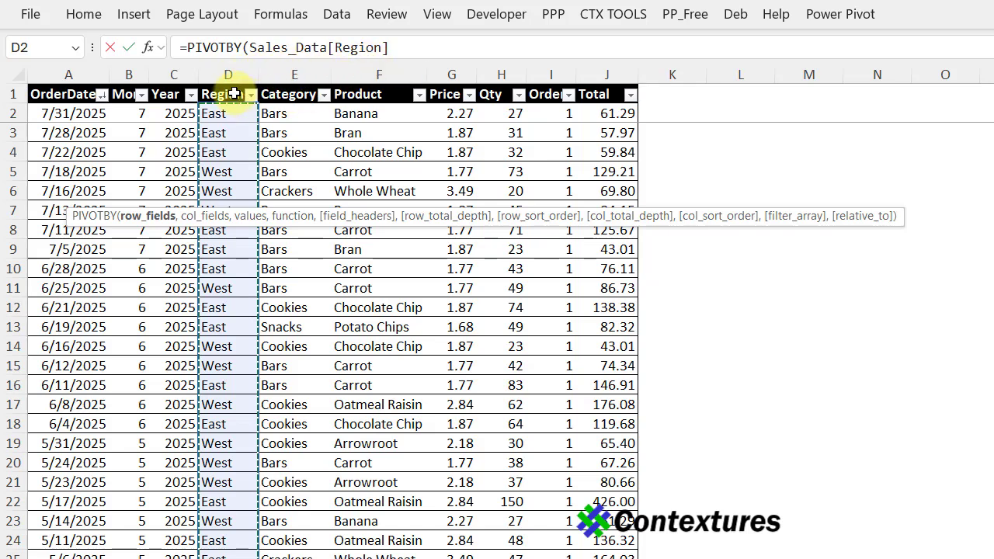
mouse_move(221, 112)
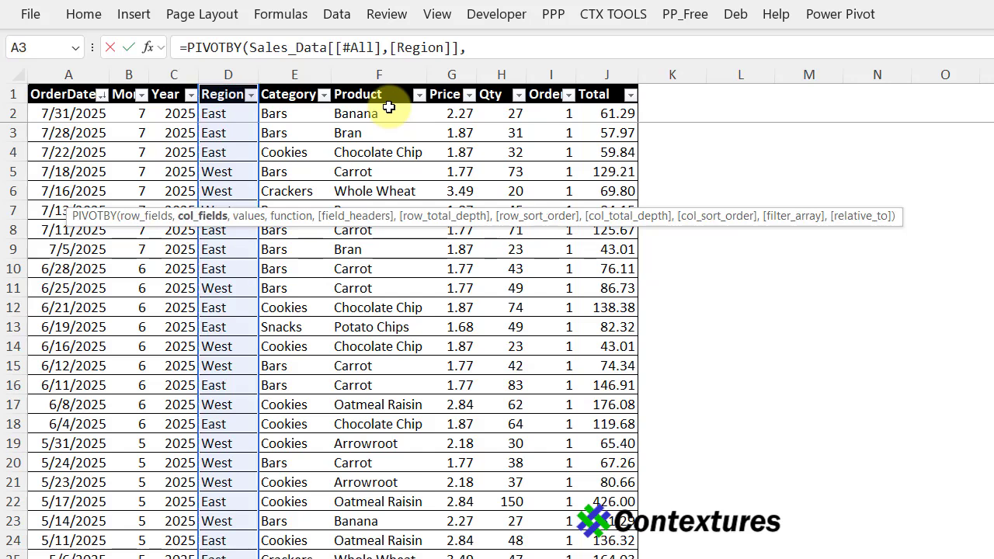
mouse_move(376, 109)
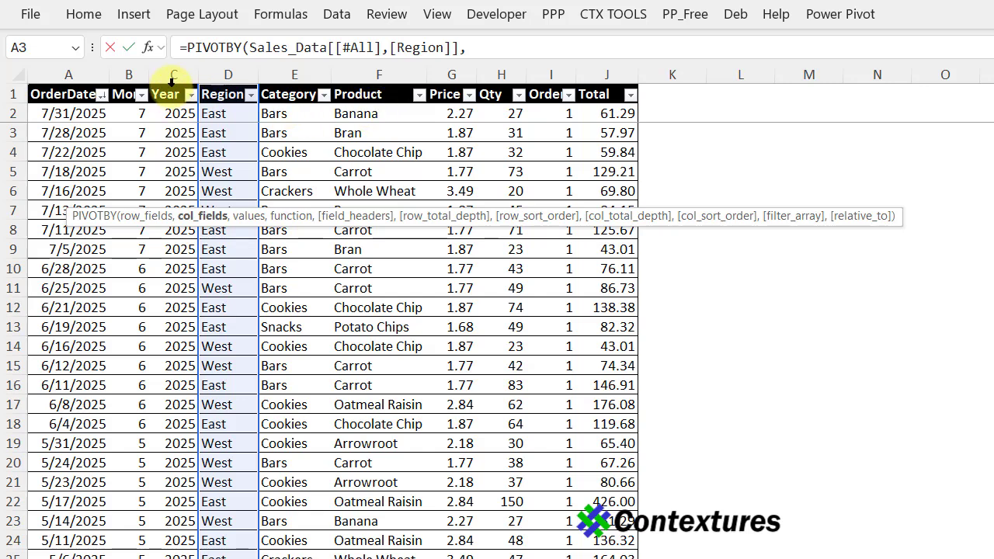
Step: Use the Sales_Data Year column as column fields and move on to the values argument
left_click(174, 94)
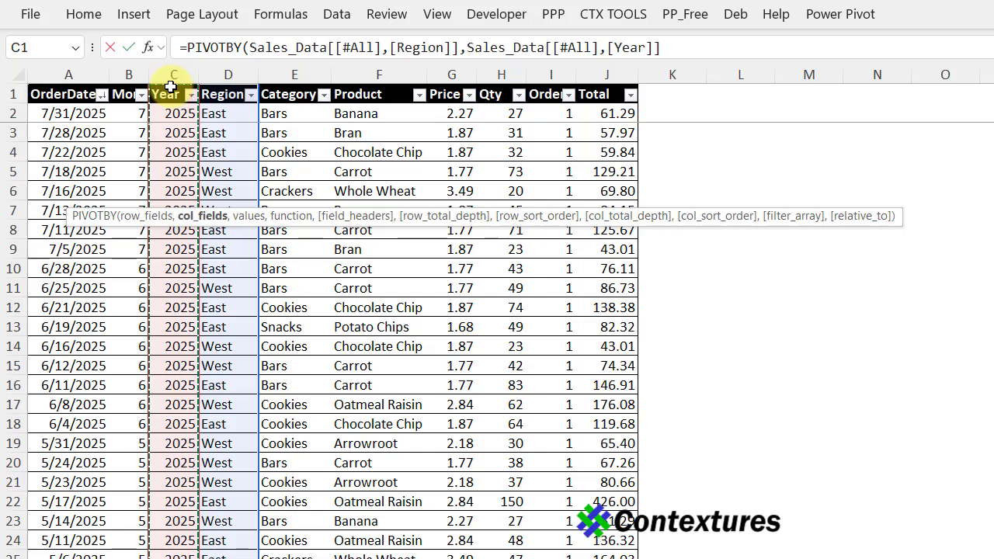
type(",")
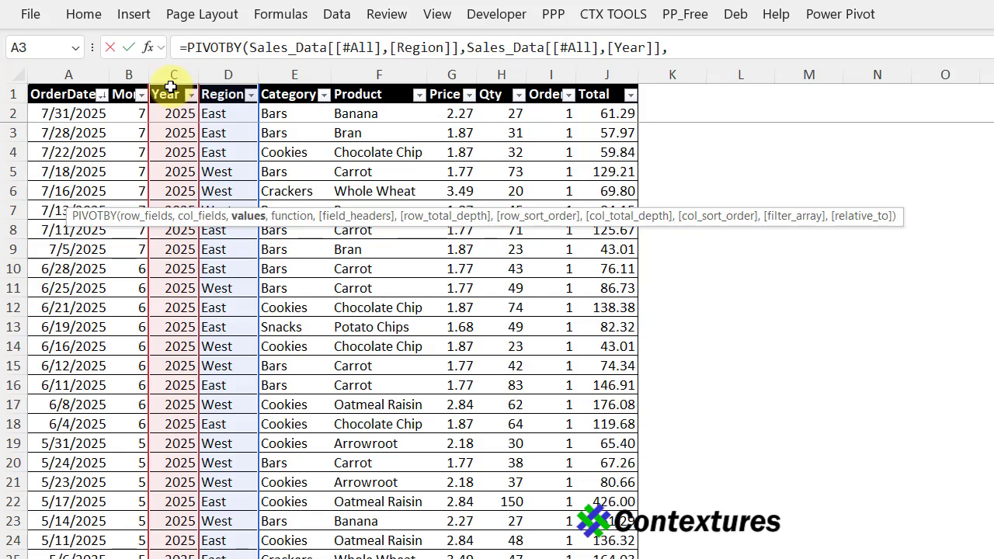
mouse_move(488, 78)
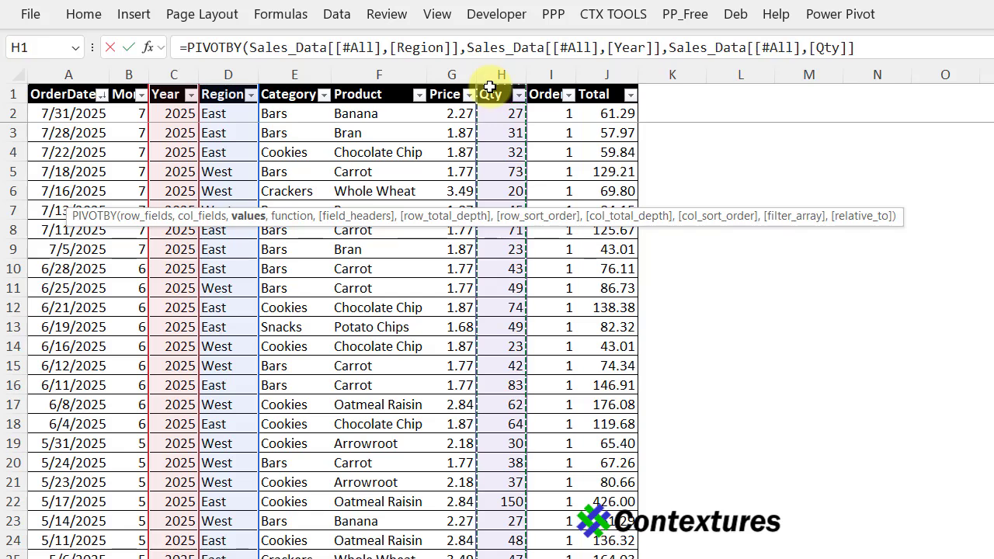
Step: Finish the formula with SUM to show region-by-year Qty totals with grand totals
type(",")
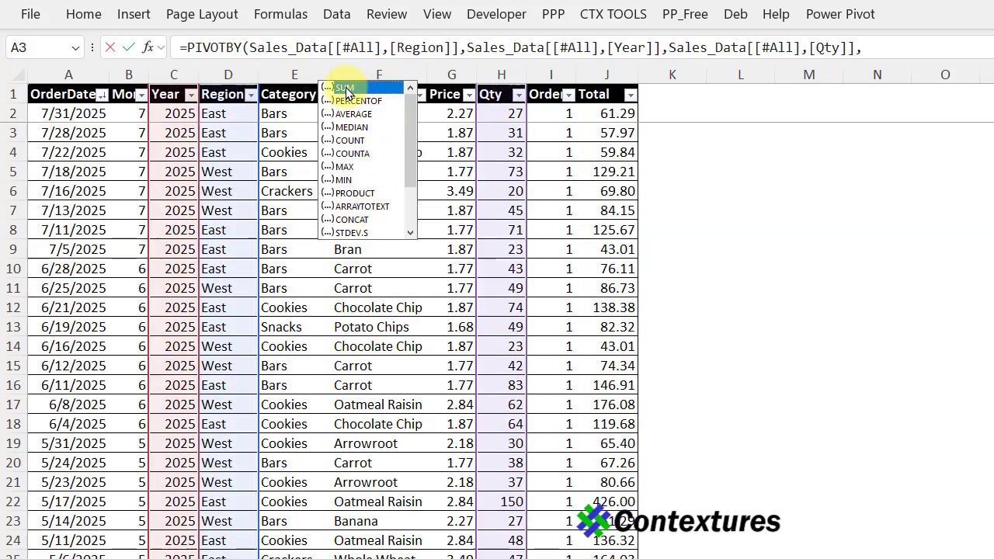
left_click(335, 87)
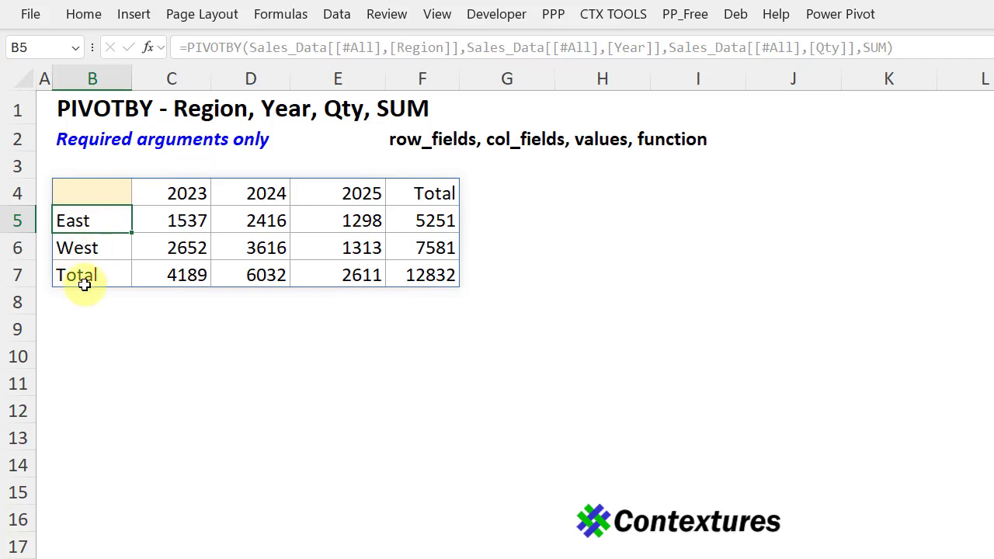
mouse_move(187, 193)
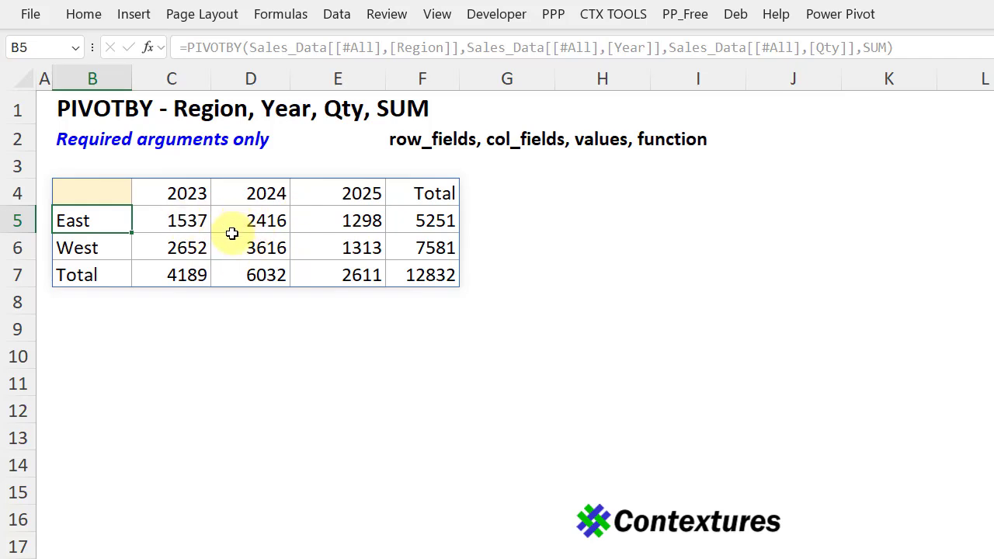
mouse_move(276, 233)
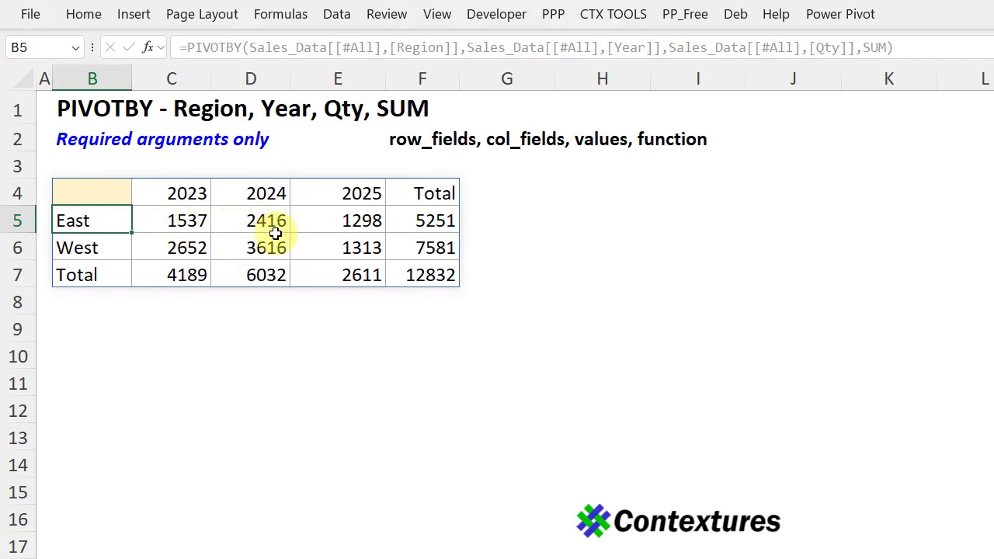
mouse_move(401, 180)
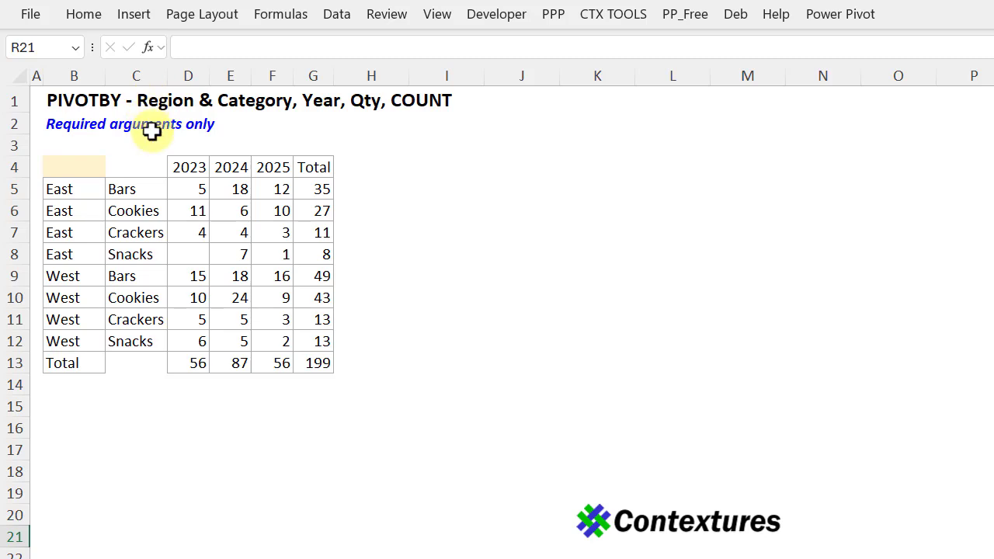
mouse_move(228, 124)
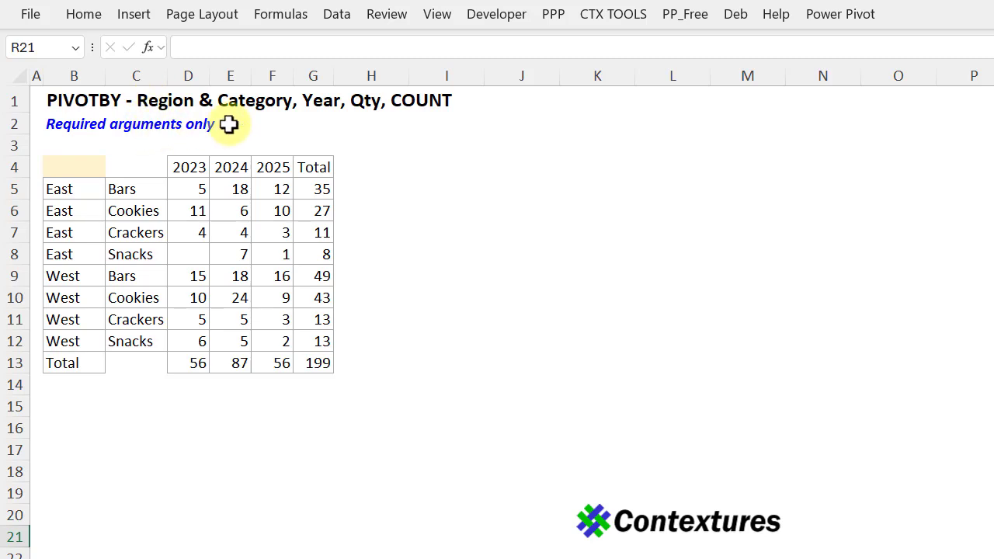
mouse_move(363, 116)
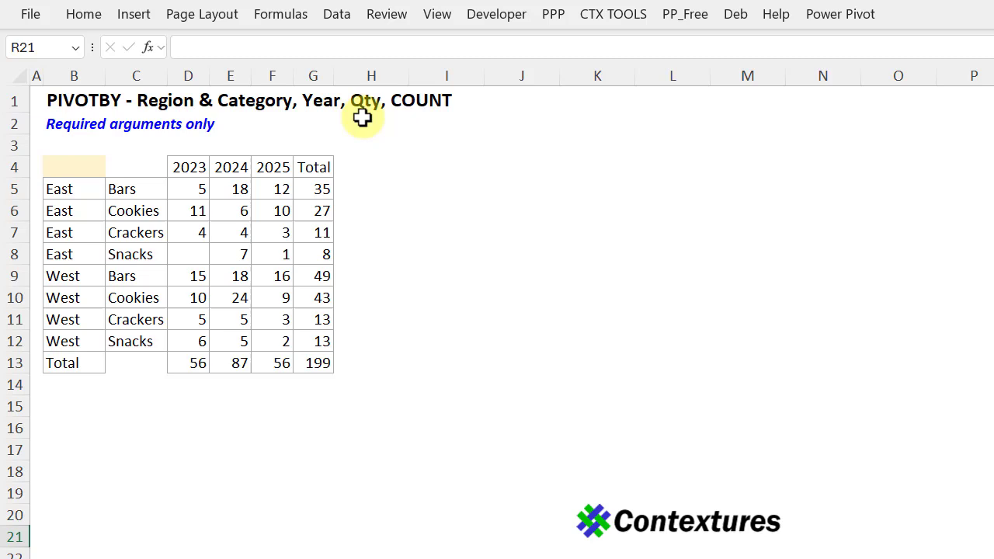
mouse_move(413, 124)
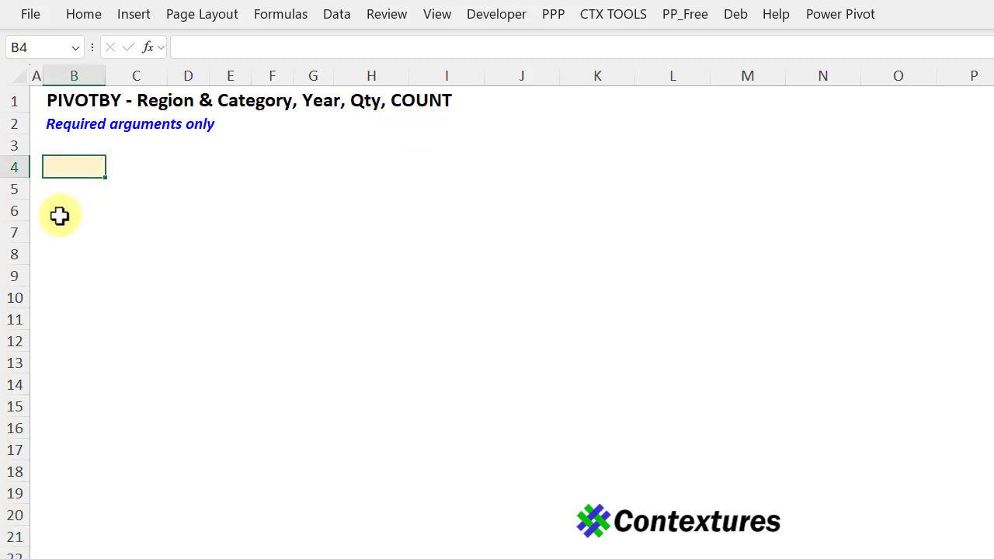
Step: Enter a PIVOTBY counting Qty by Region and Category with Years across columns, using COUNTA
type("=PIVOTBY(")
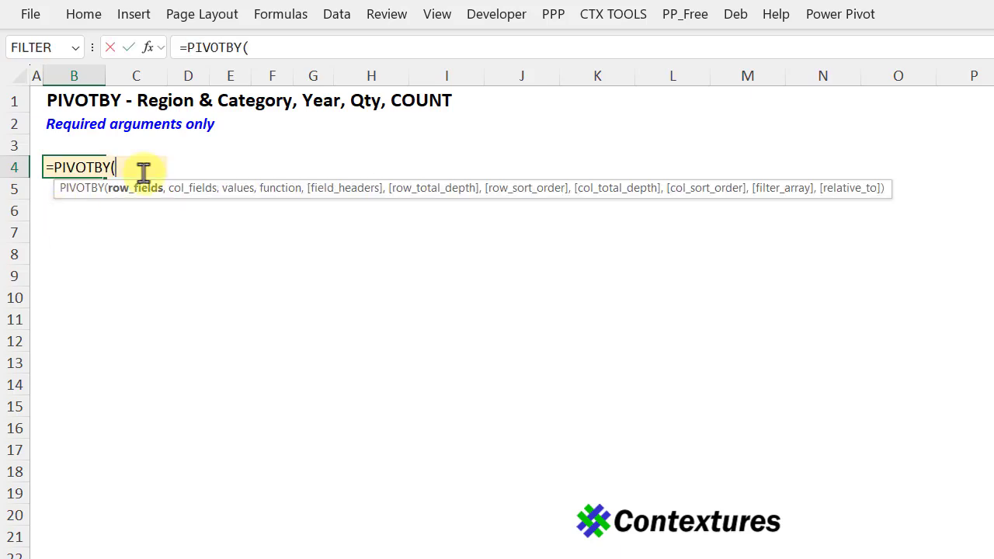
mouse_move(671, 552)
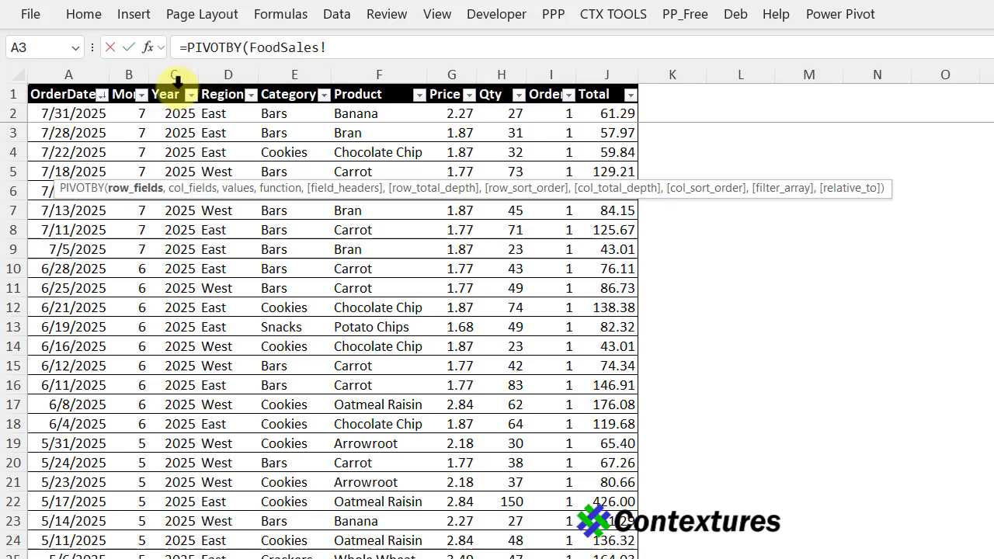
mouse_move(289, 94)
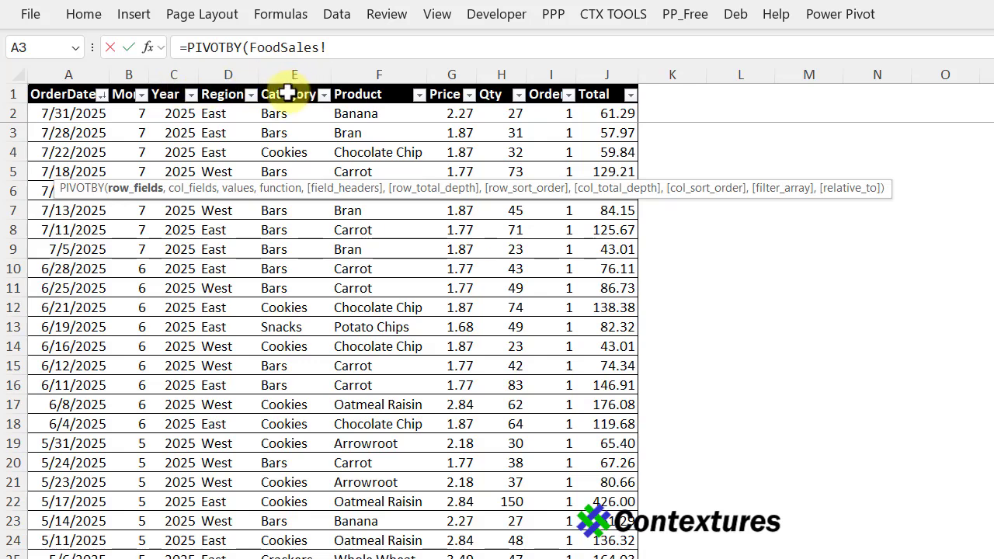
mouse_move(295, 85)
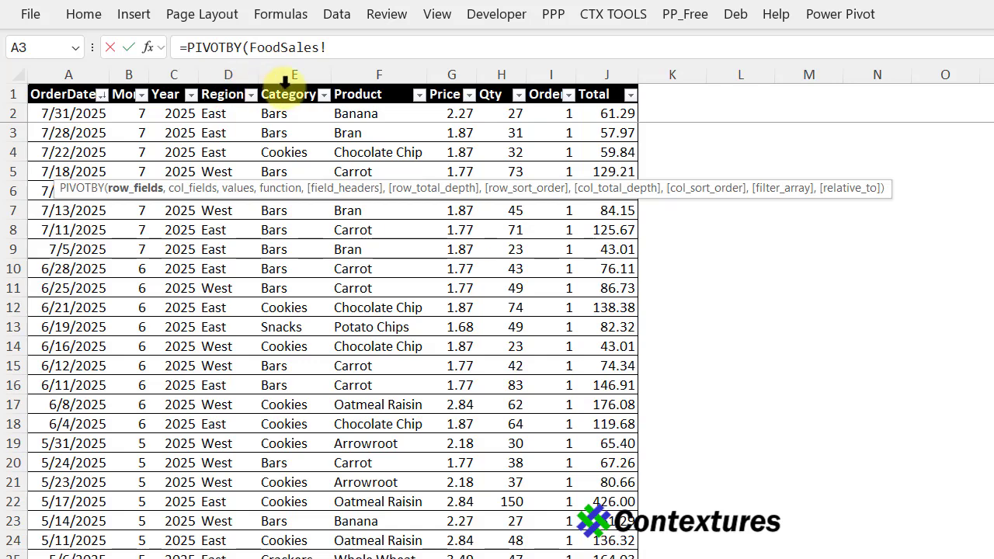
mouse_move(227, 77)
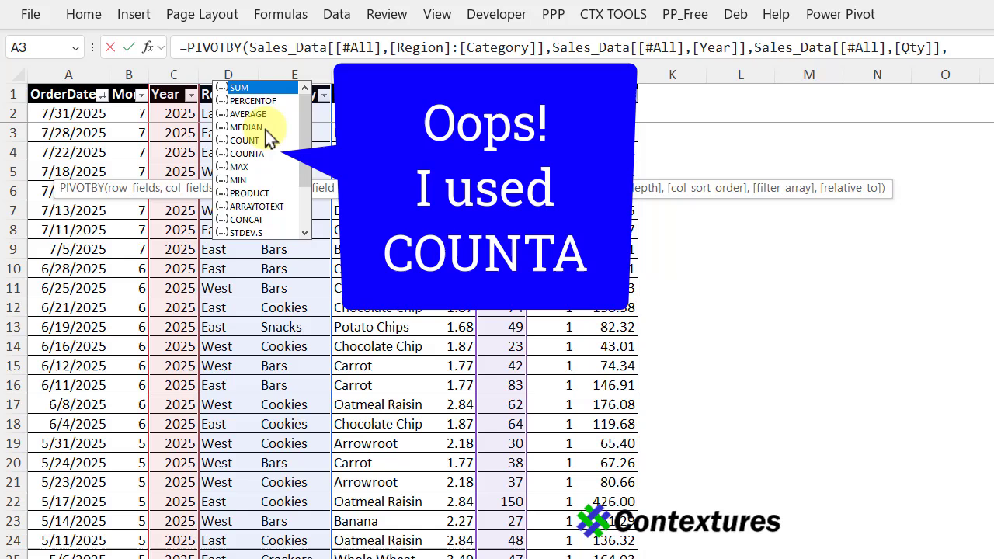
mouse_move(247, 154)
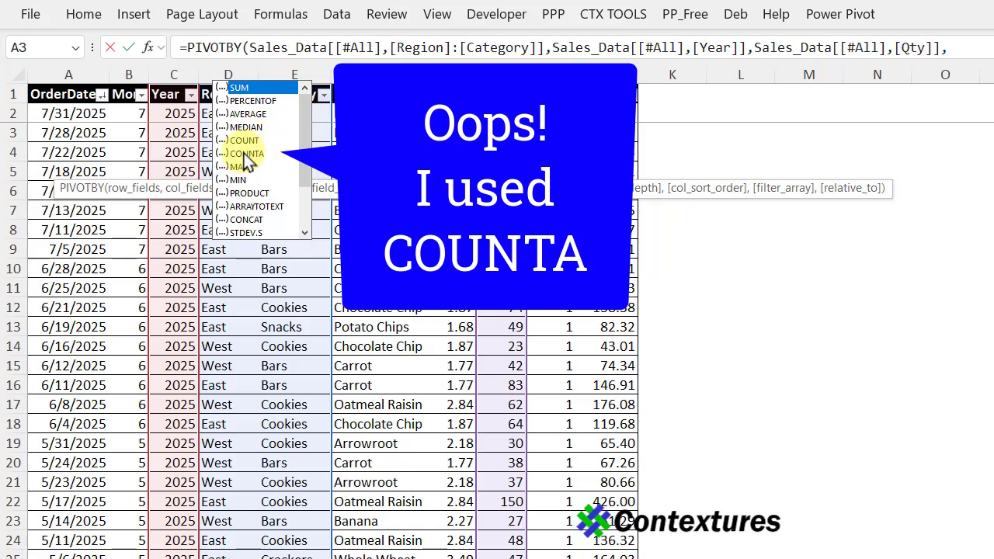
left_click(245, 153)
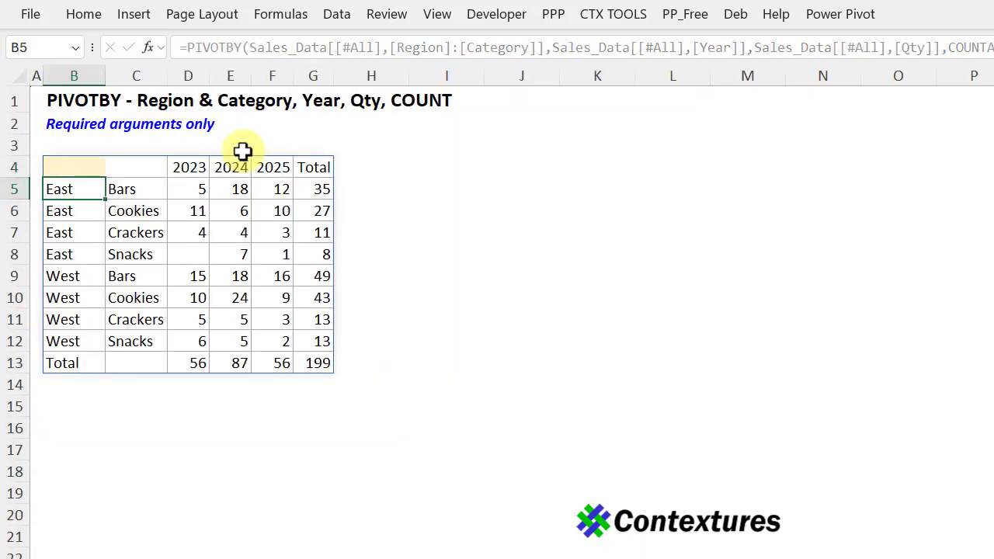
mouse_move(94, 203)
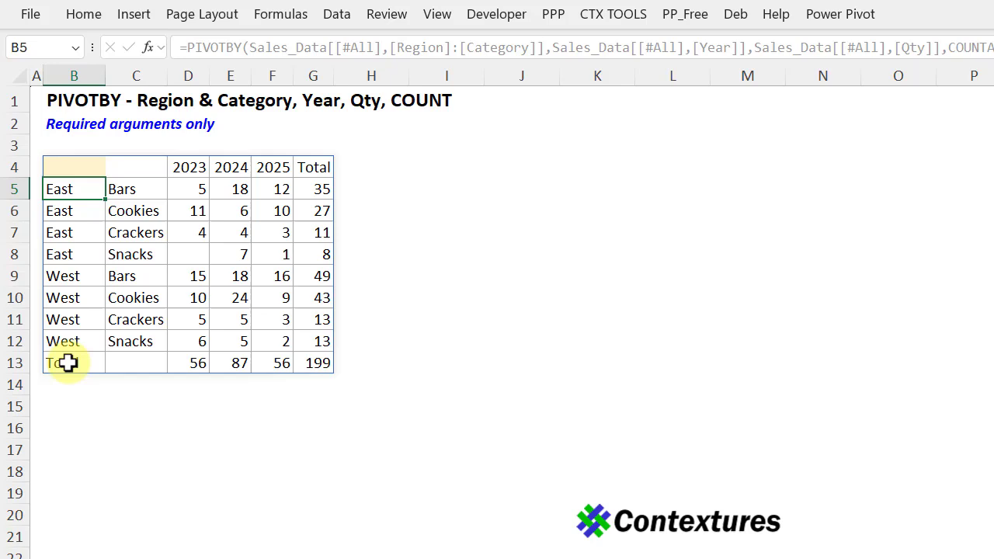
mouse_move(148, 237)
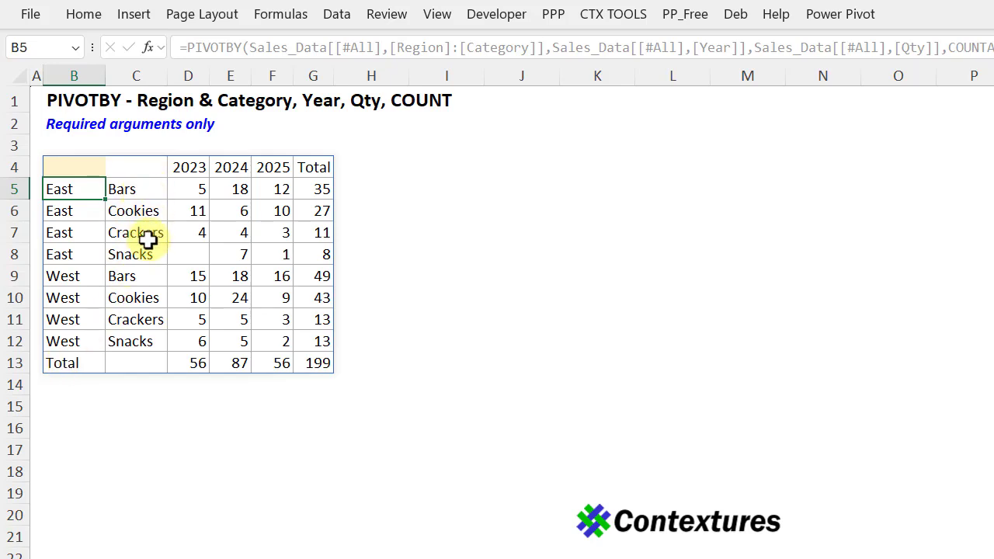
mouse_move(131, 342)
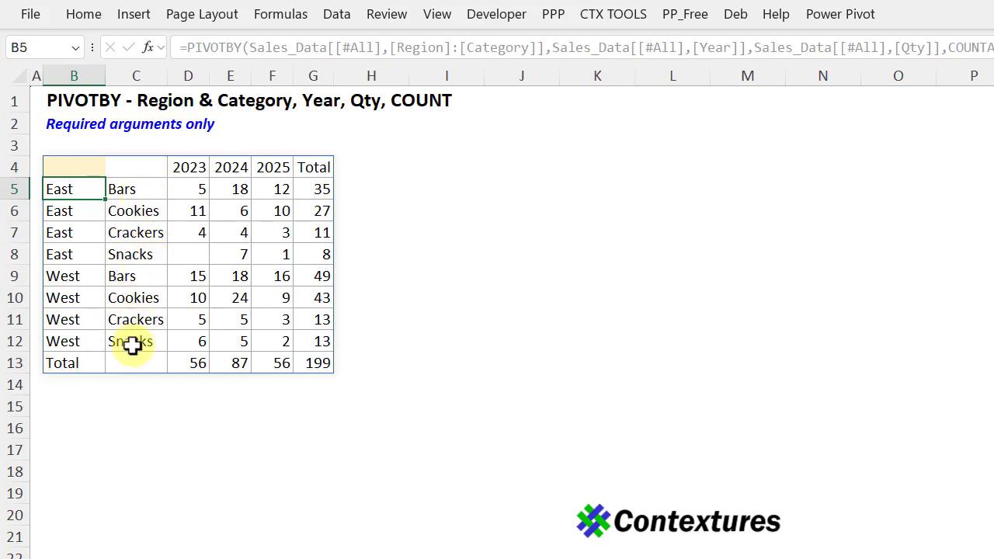
mouse_move(273, 298)
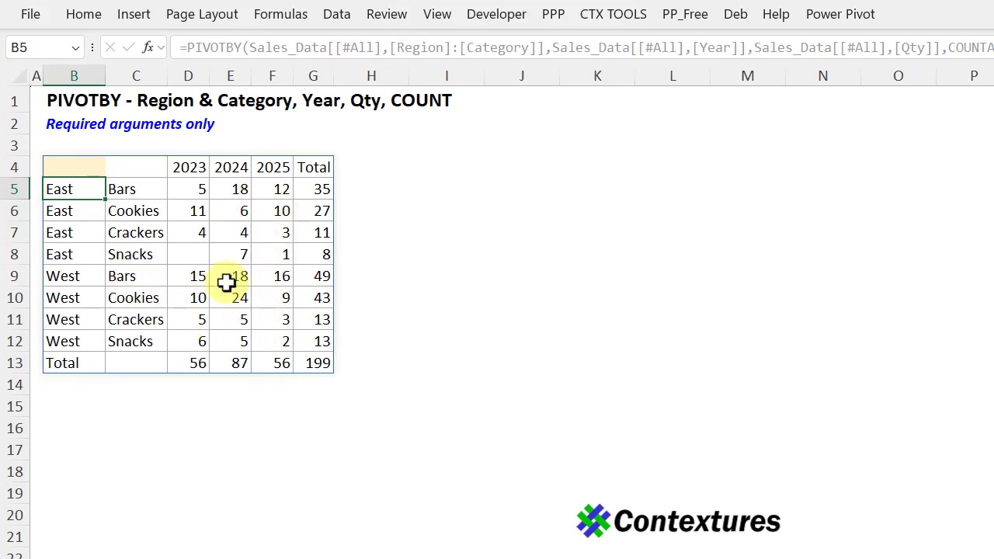
mouse_move(236, 277)
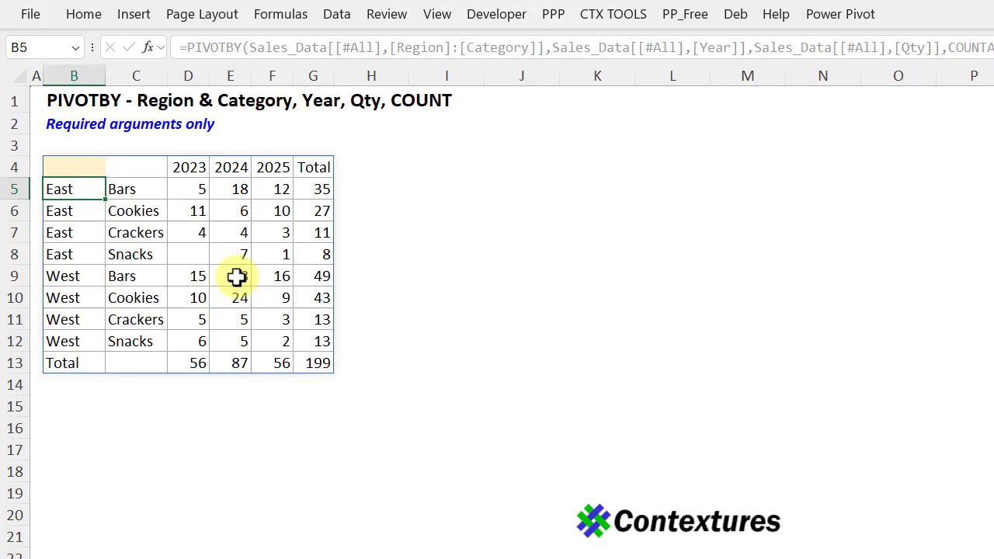
mouse_move(320, 193)
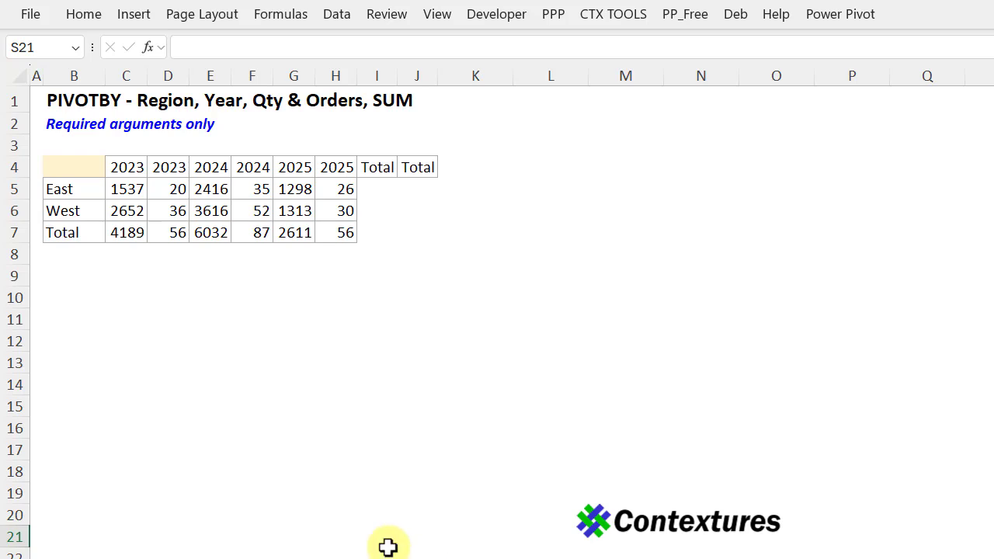
mouse_move(158, 118)
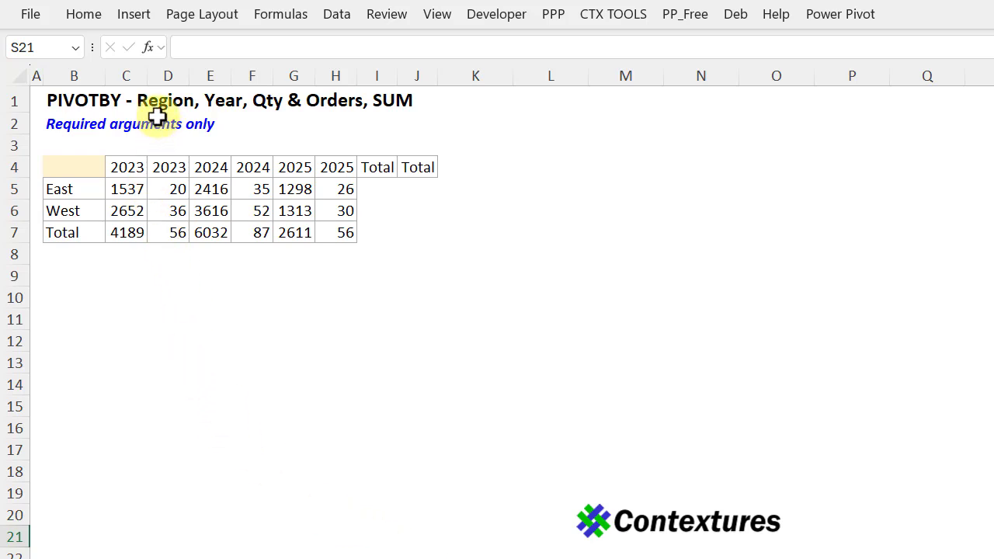
mouse_move(203, 112)
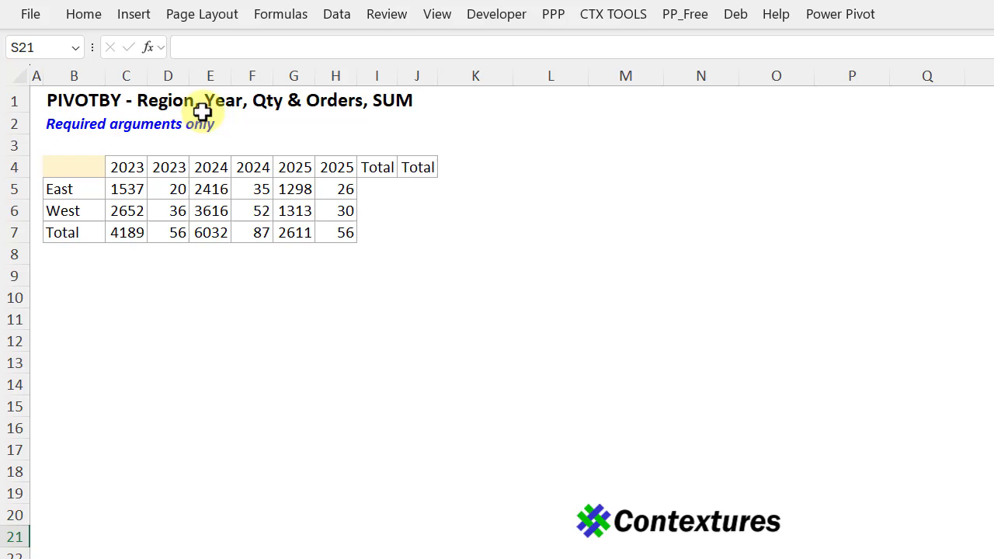
mouse_move(275, 123)
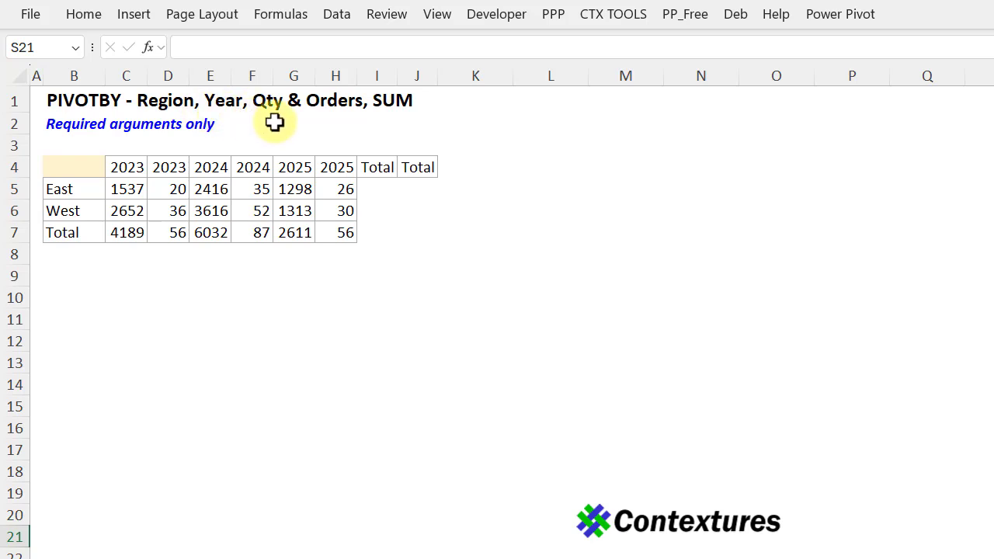
mouse_move(342, 138)
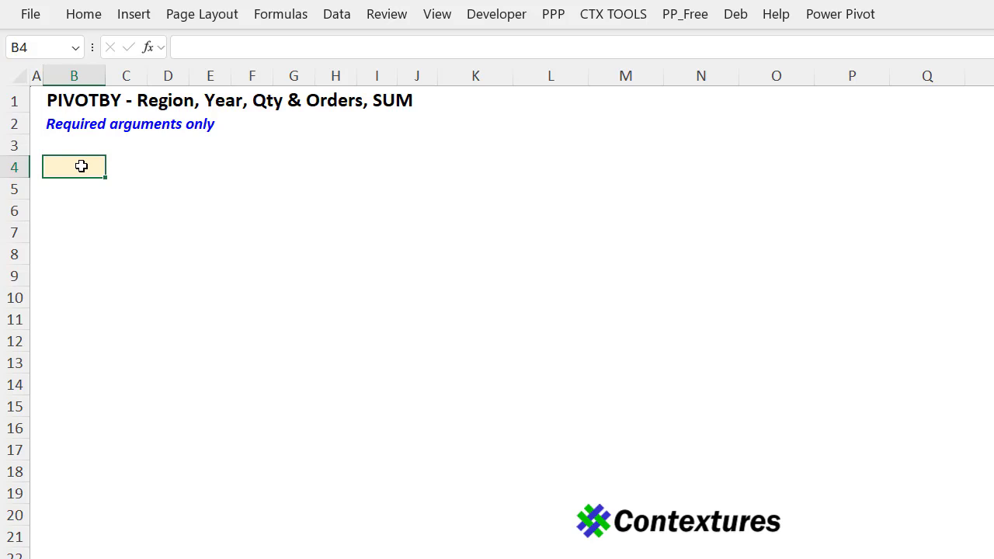
Step: Enter a PIVOTBY summing Qty and Orders by Region for each Year with SUM
type("=")
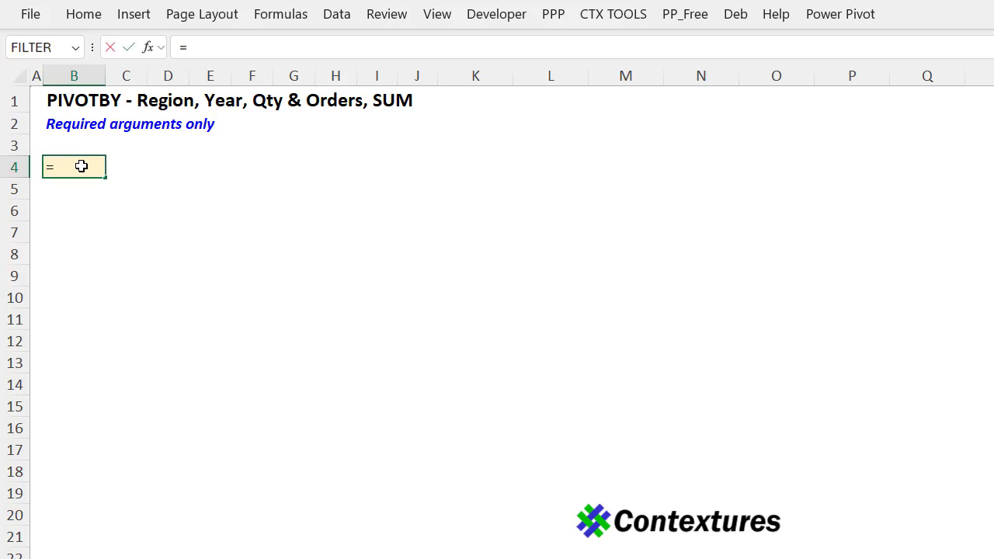
type("PIVOTBY(Sales_Data[[#All],[Region]],Sales_Data[[#All],[Year]],")
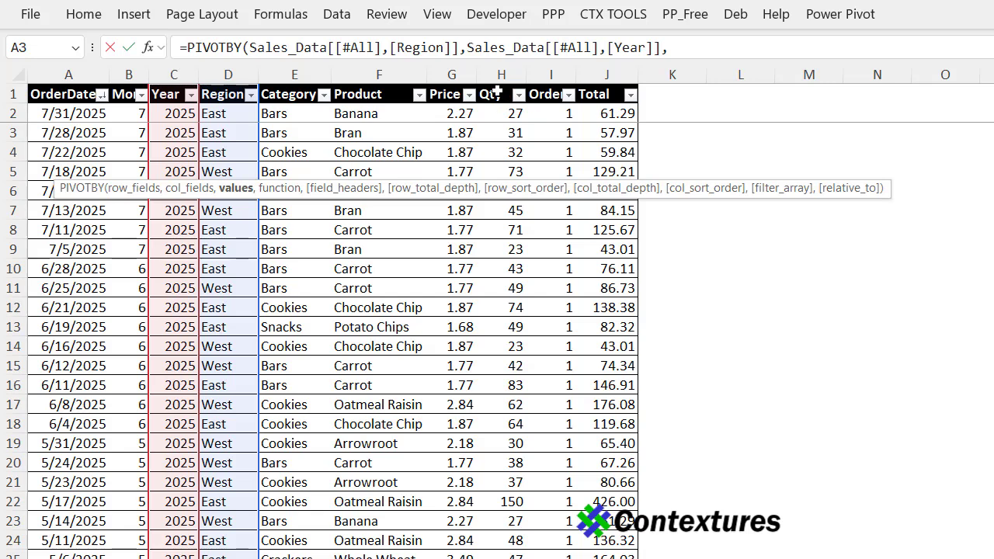
mouse_move(500, 95)
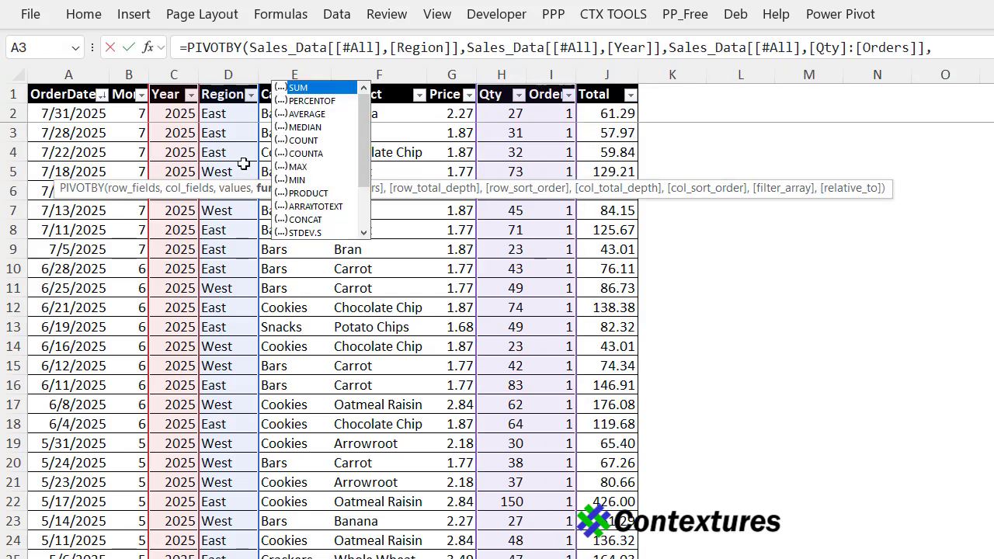
left_click(299, 87)
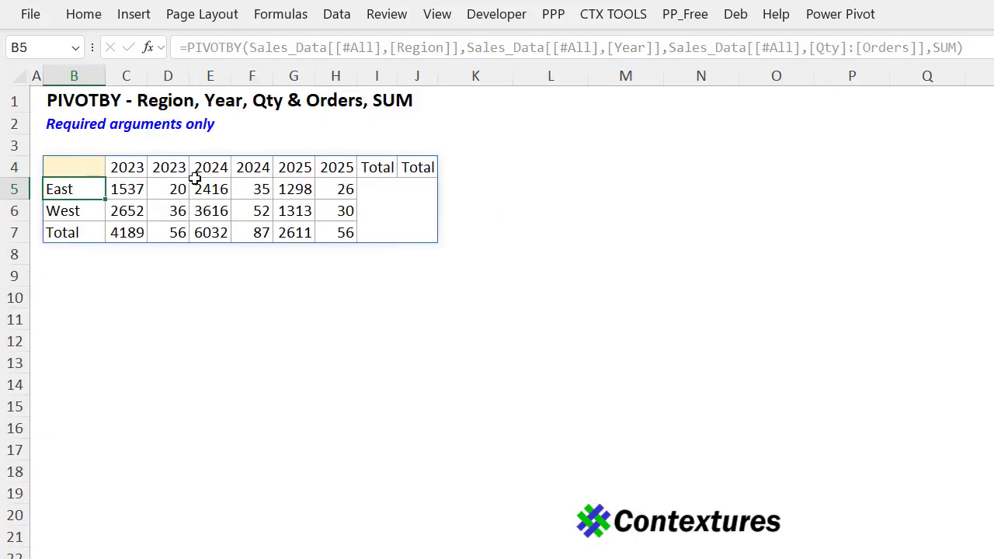
mouse_move(140, 190)
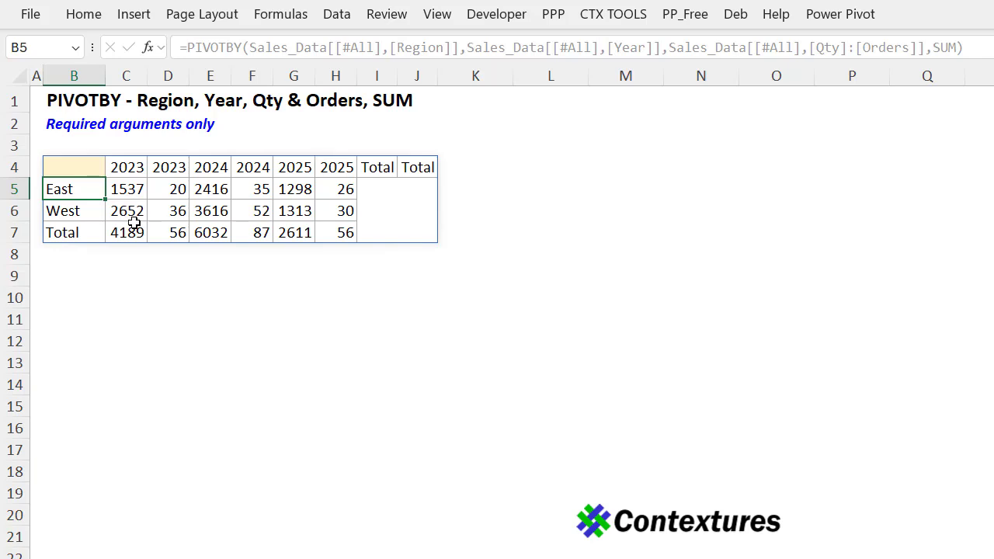
mouse_move(168, 189)
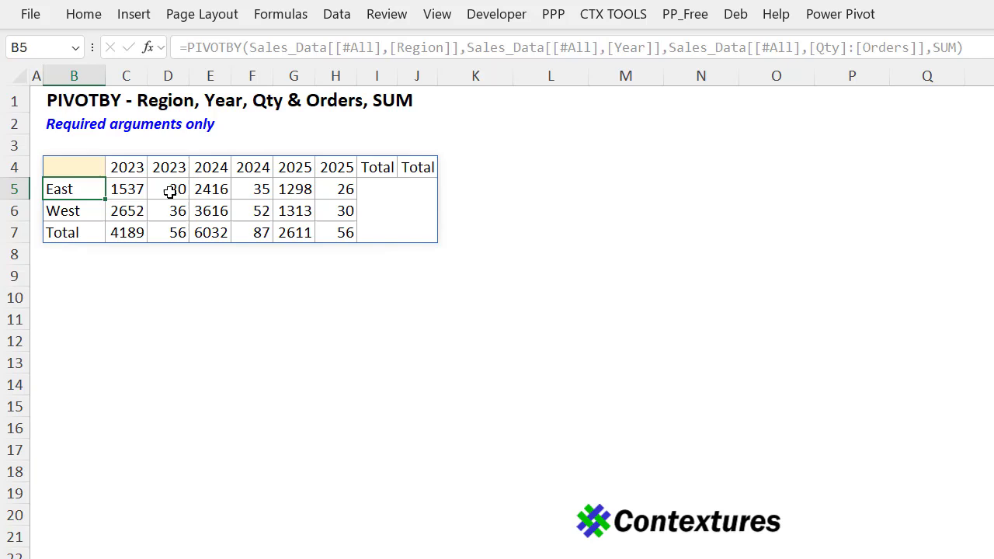
mouse_move(168, 222)
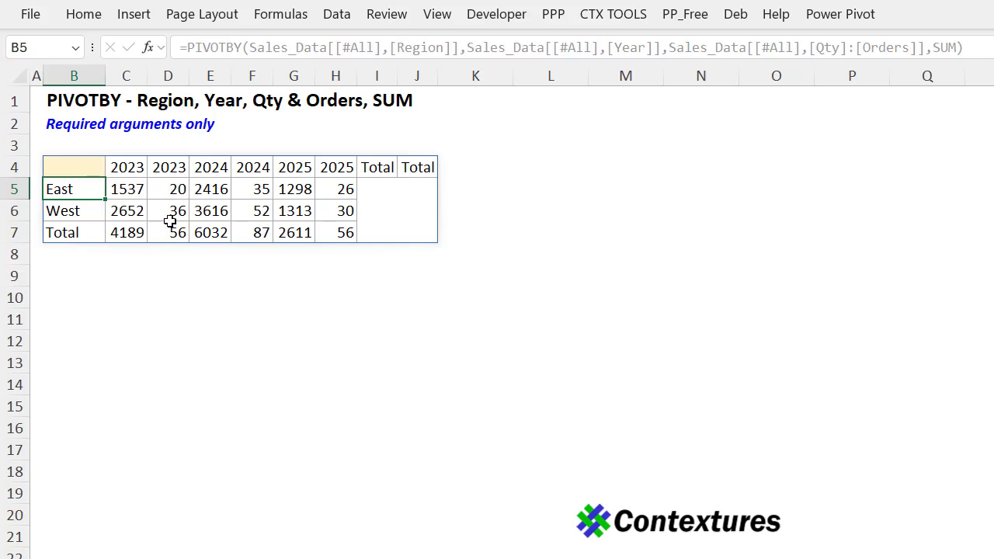
mouse_move(184, 235)
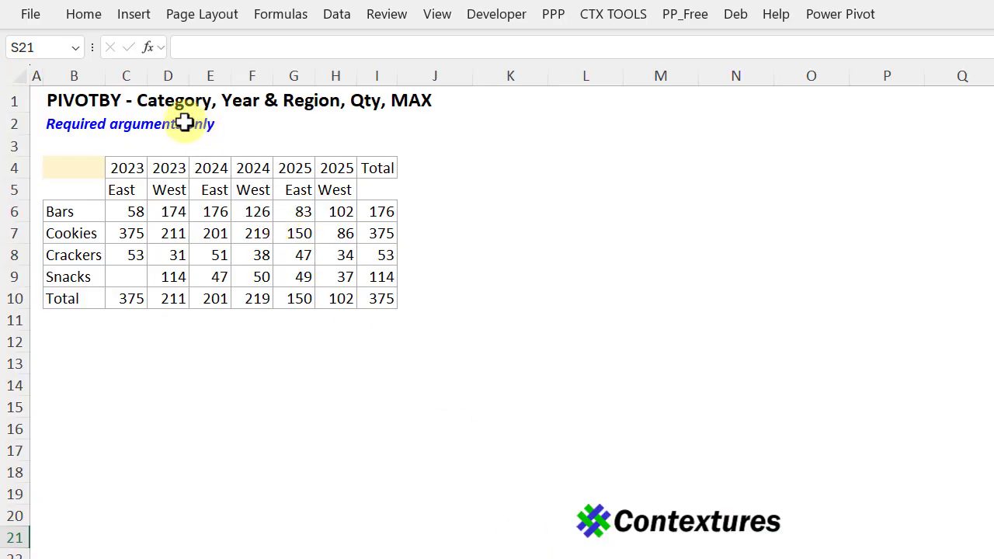
mouse_move(233, 112)
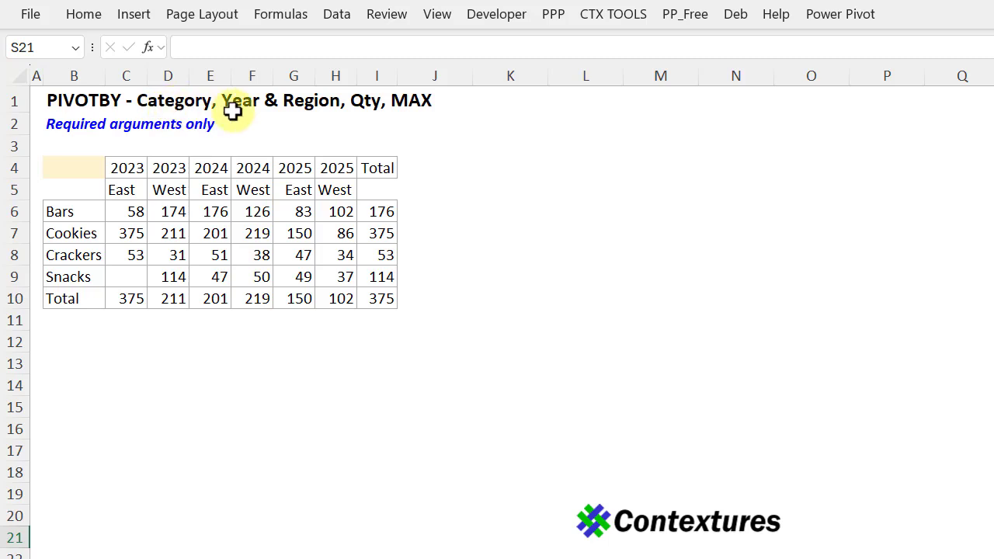
mouse_move(389, 107)
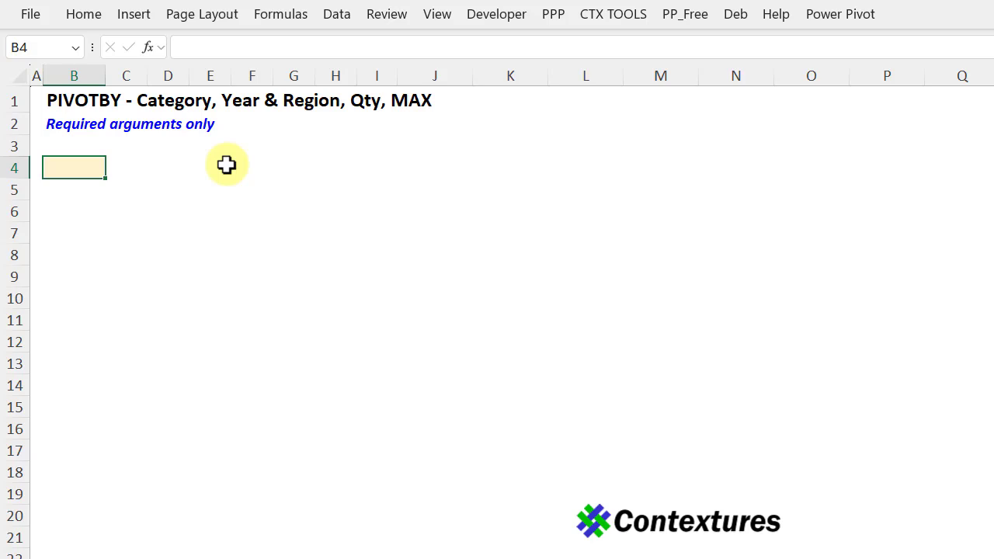
Step: Enter a PIVOTBY of maximum Qty per Category across Year and Region columns using MAX
type("=PIVOTBY(FoodSales!")
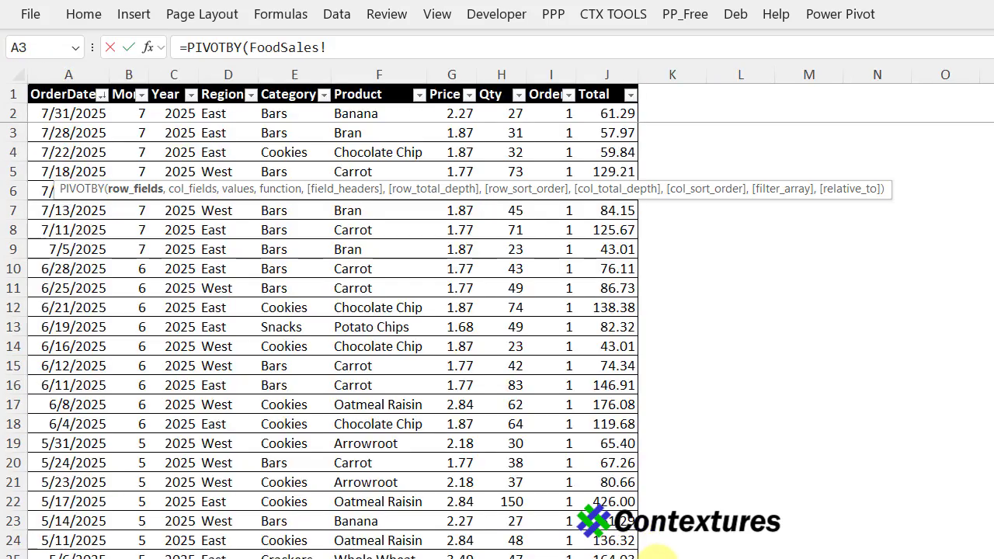
mouse_move(293, 81)
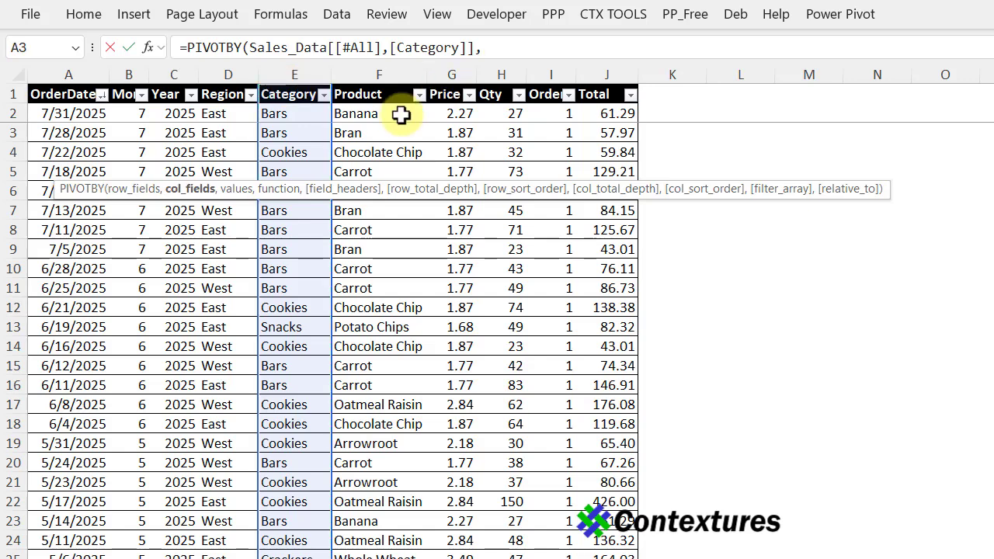
mouse_move(226, 81)
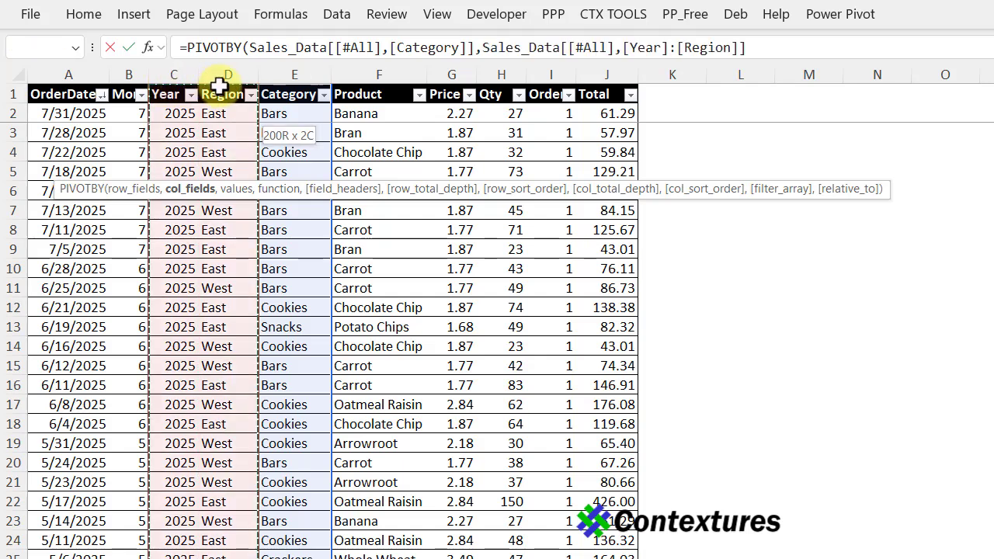
type(",")
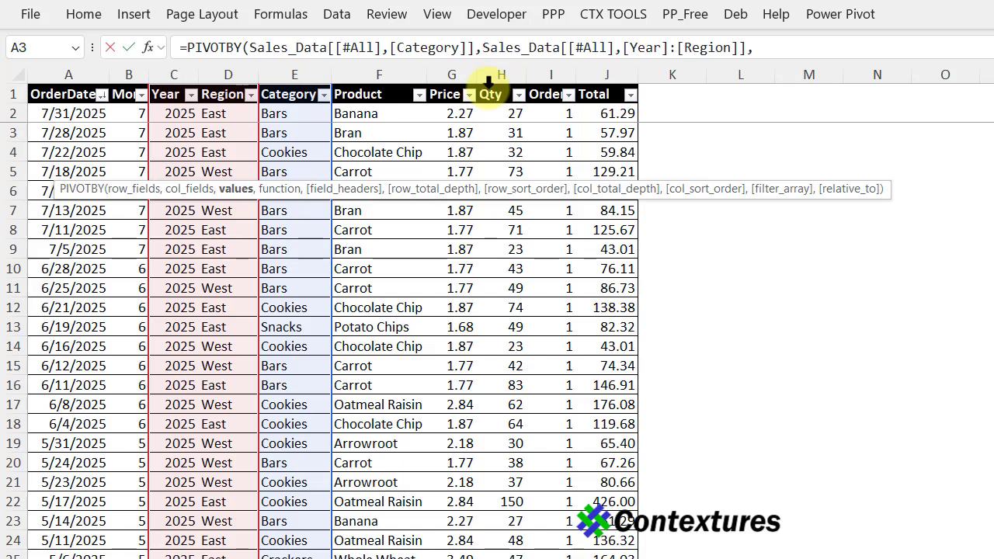
type(",Sales_Data[[#All],[Qty]],MAX)")
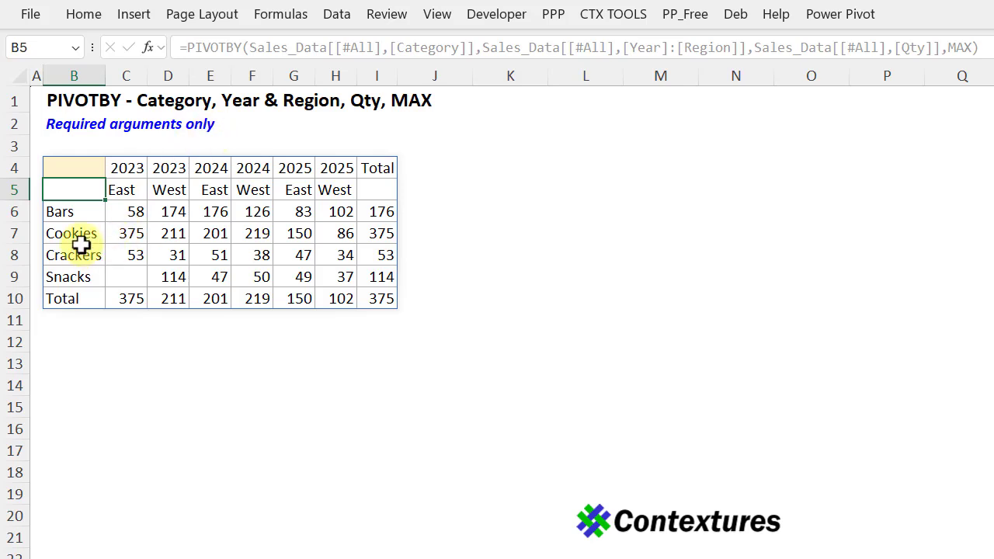
mouse_move(81, 305)
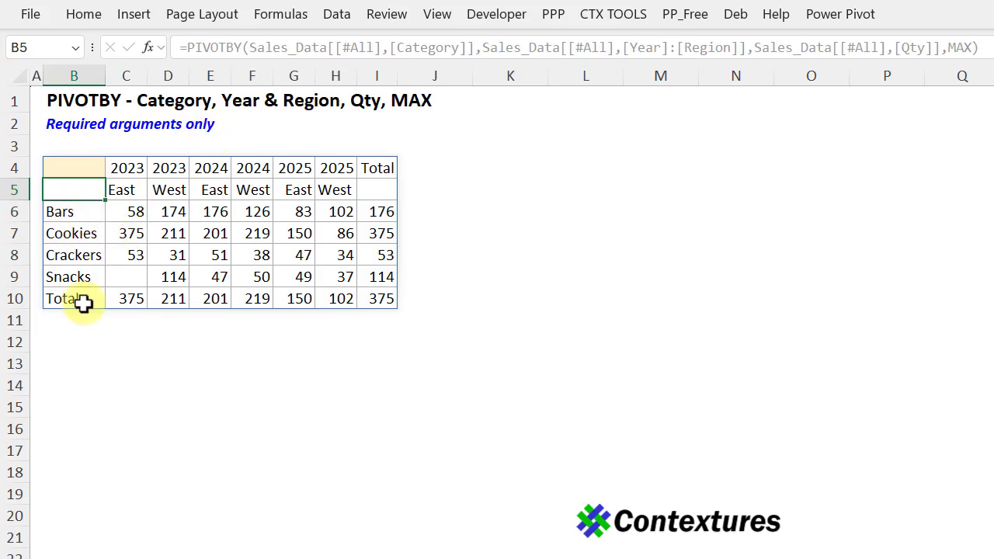
mouse_move(48, 263)
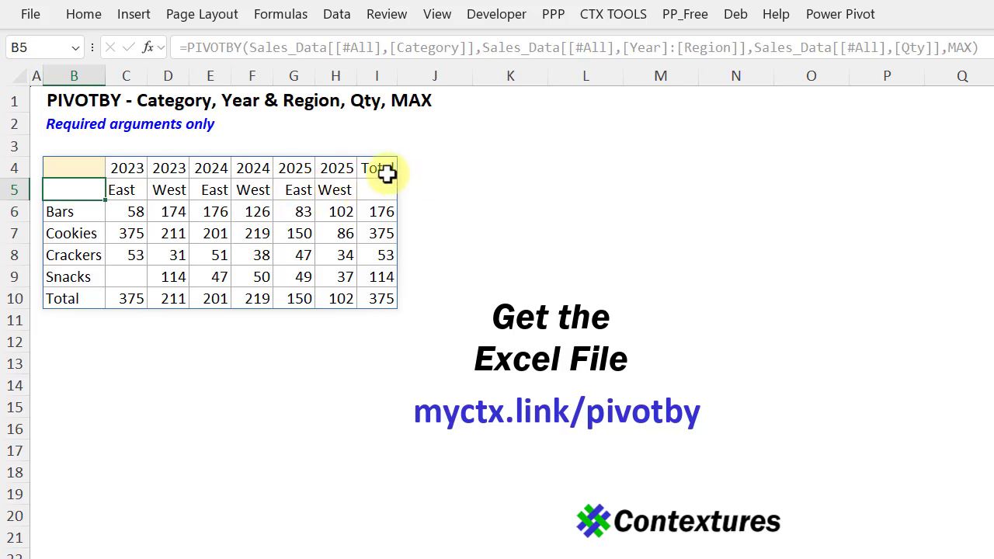
mouse_move(379, 314)
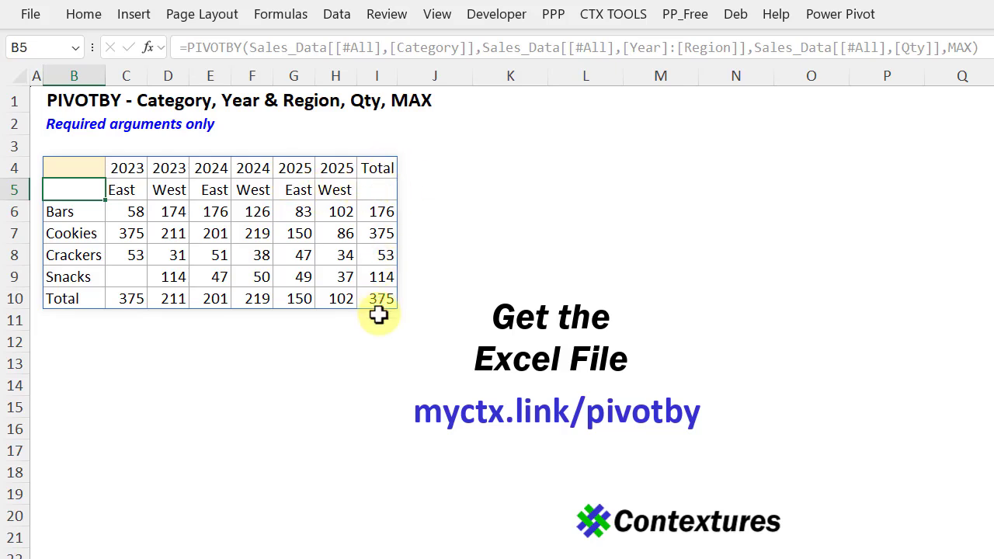